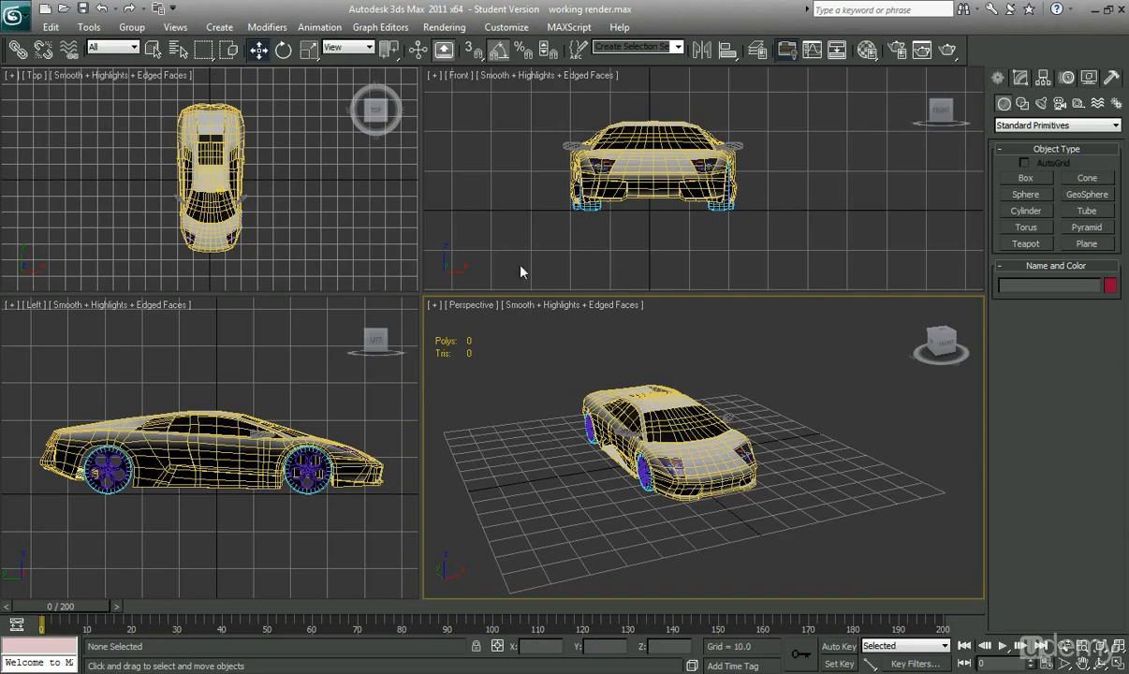
mouse_move(438, 285)
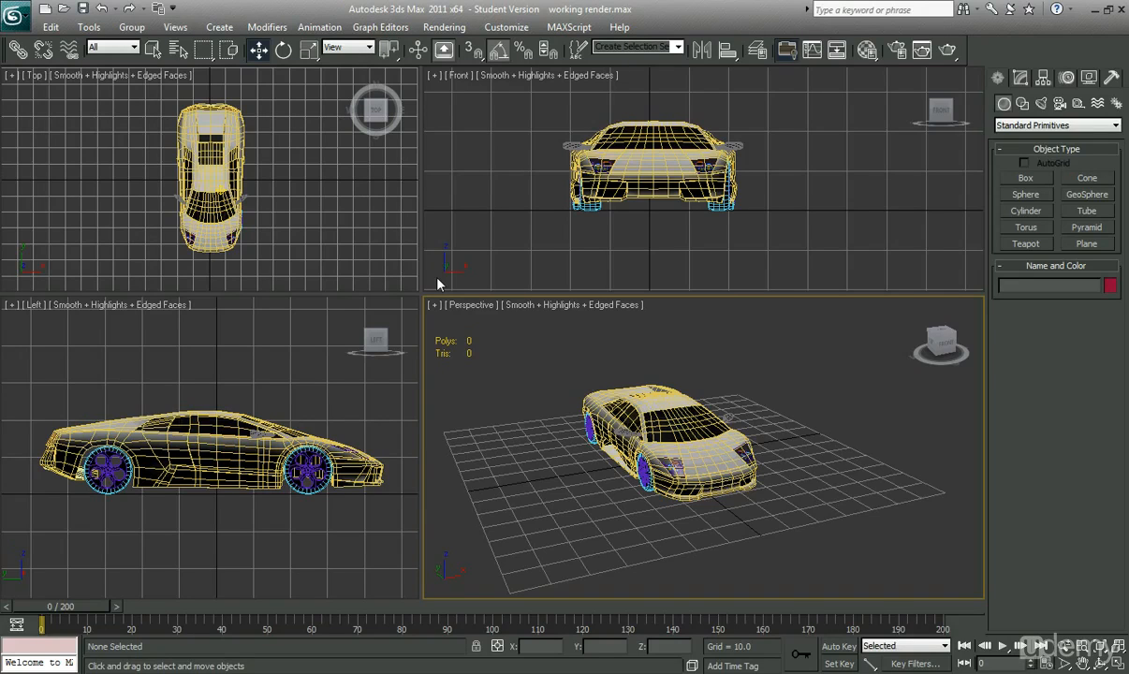
mouse_move(391, 273)
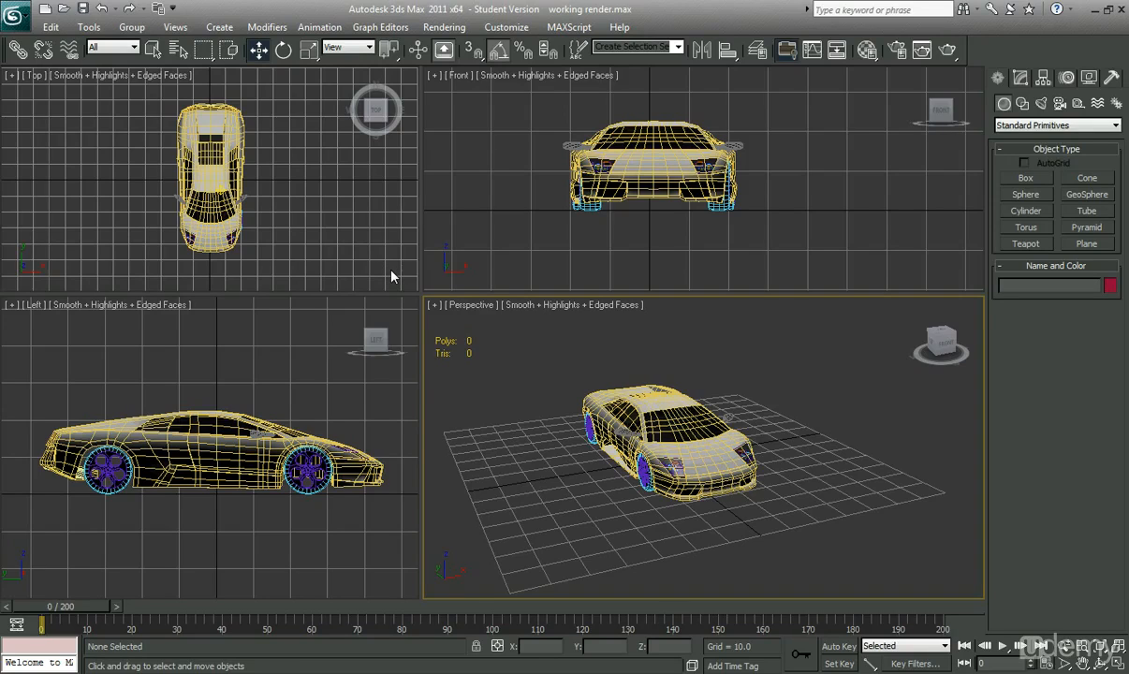
mouse_move(398, 279)
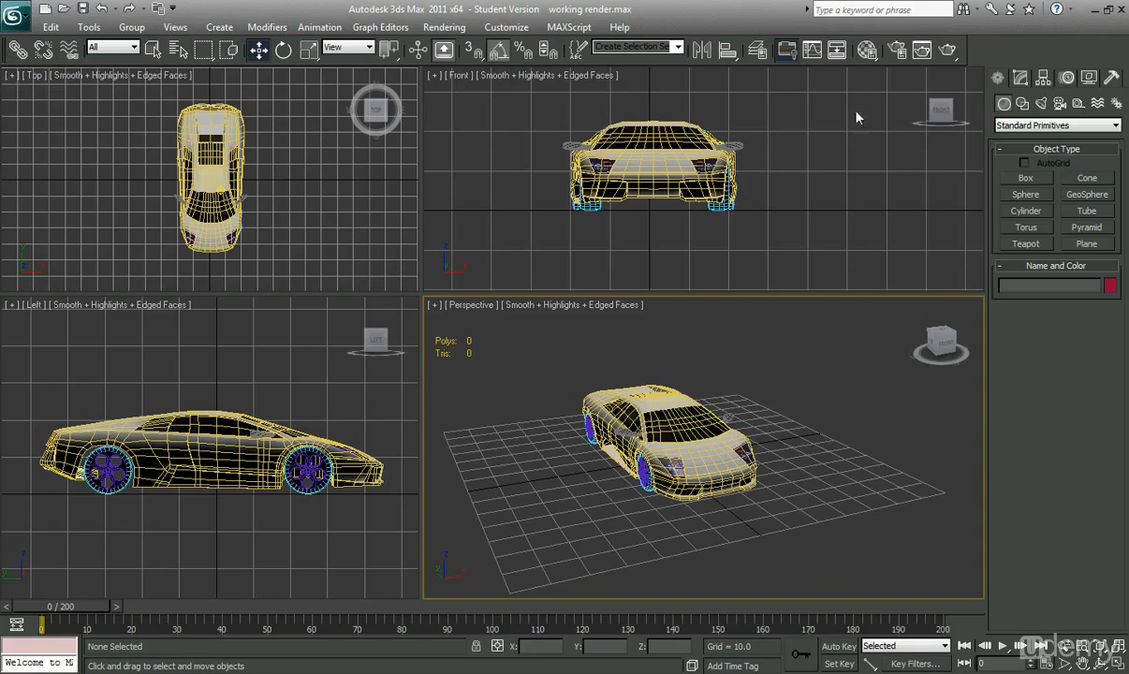
mouse_move(97, 220)
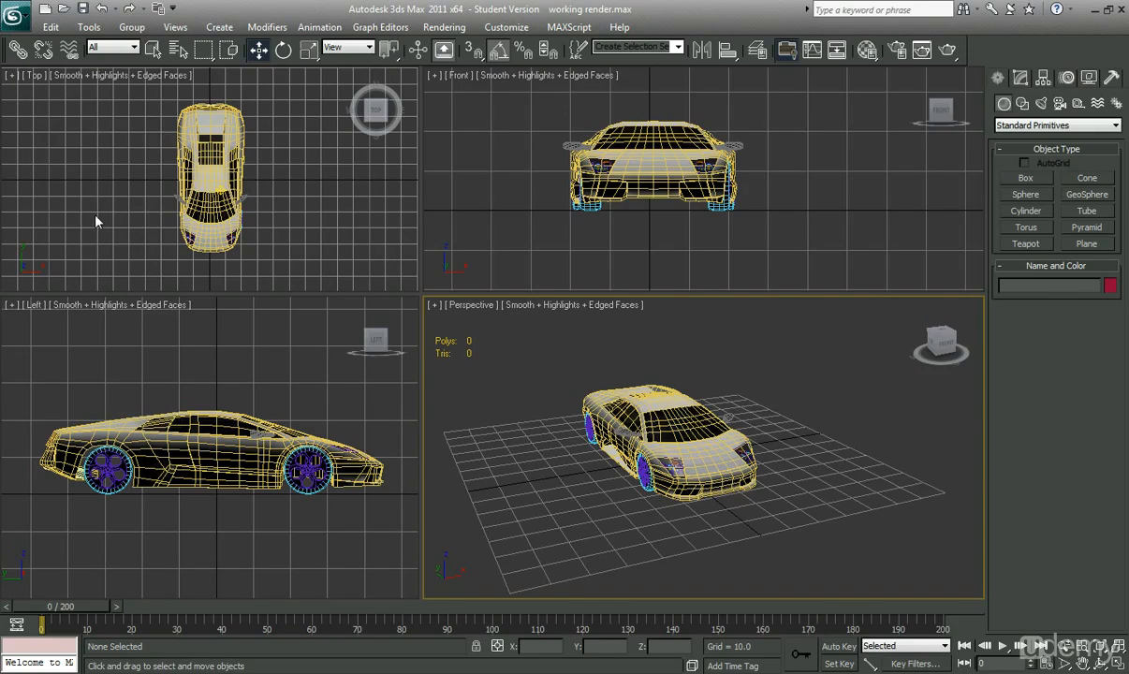
mouse_move(82, 10)
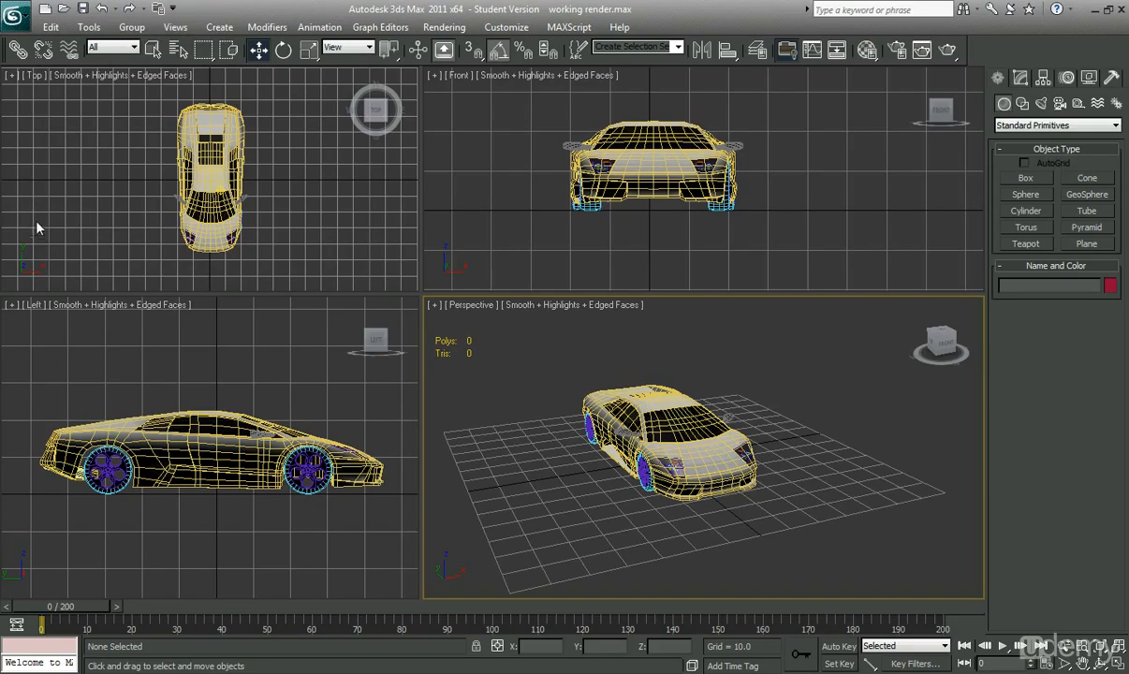
mouse_move(78, 221)
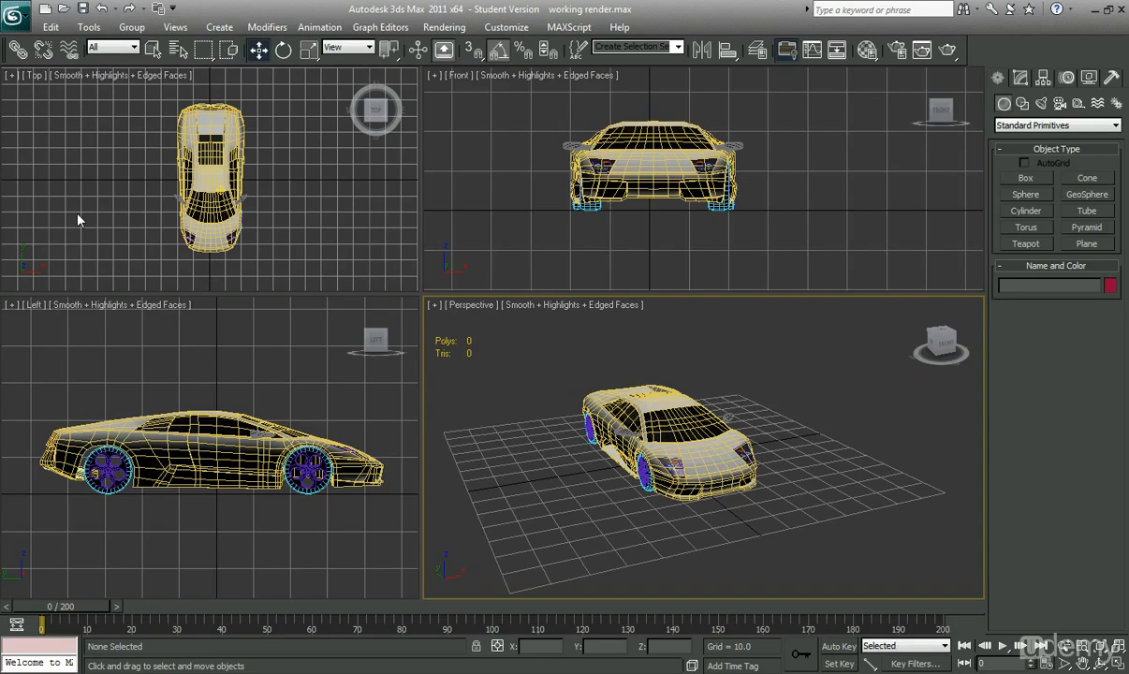
mouse_move(83, 217)
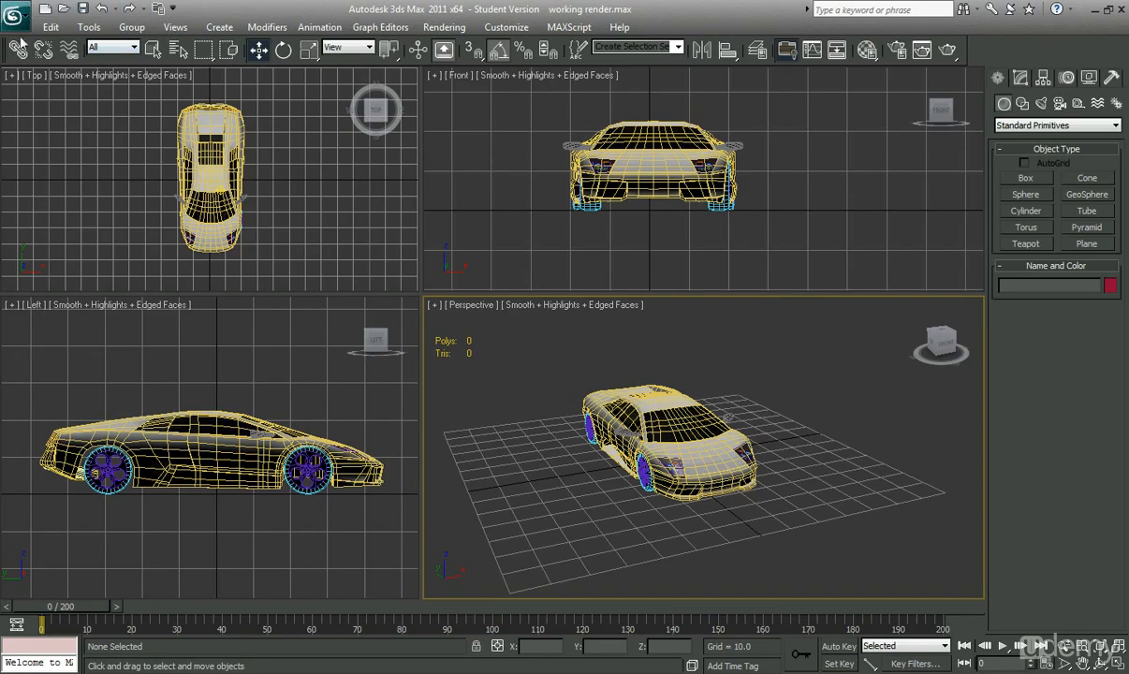
mouse_move(105, 45)
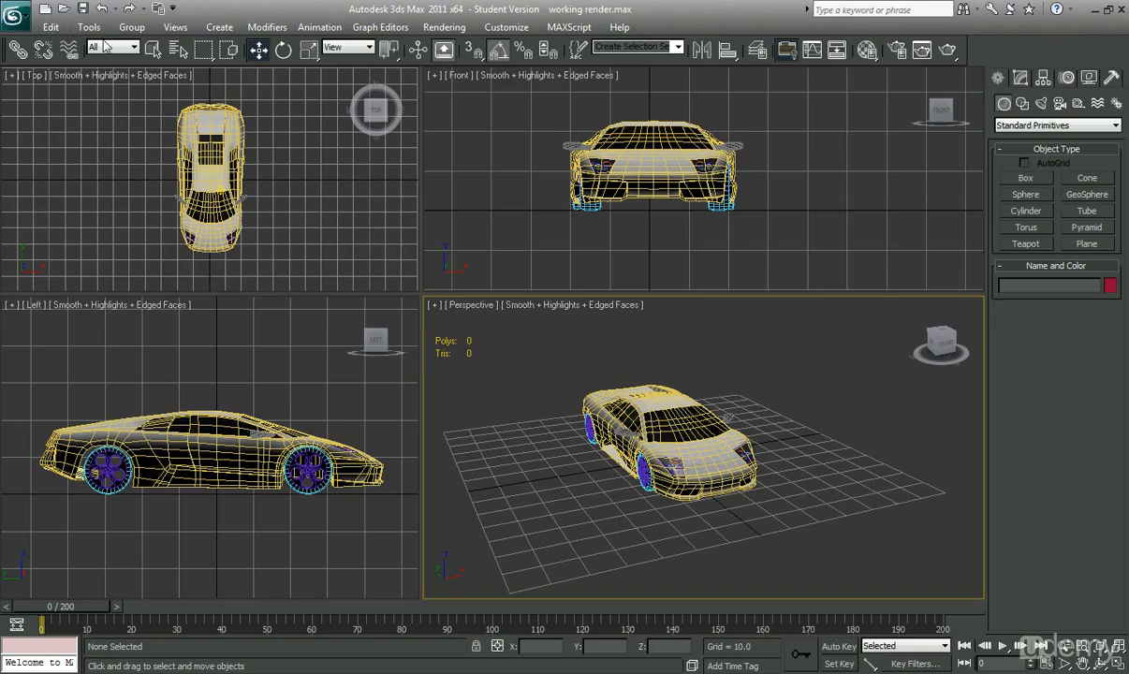
mouse_move(71, 49)
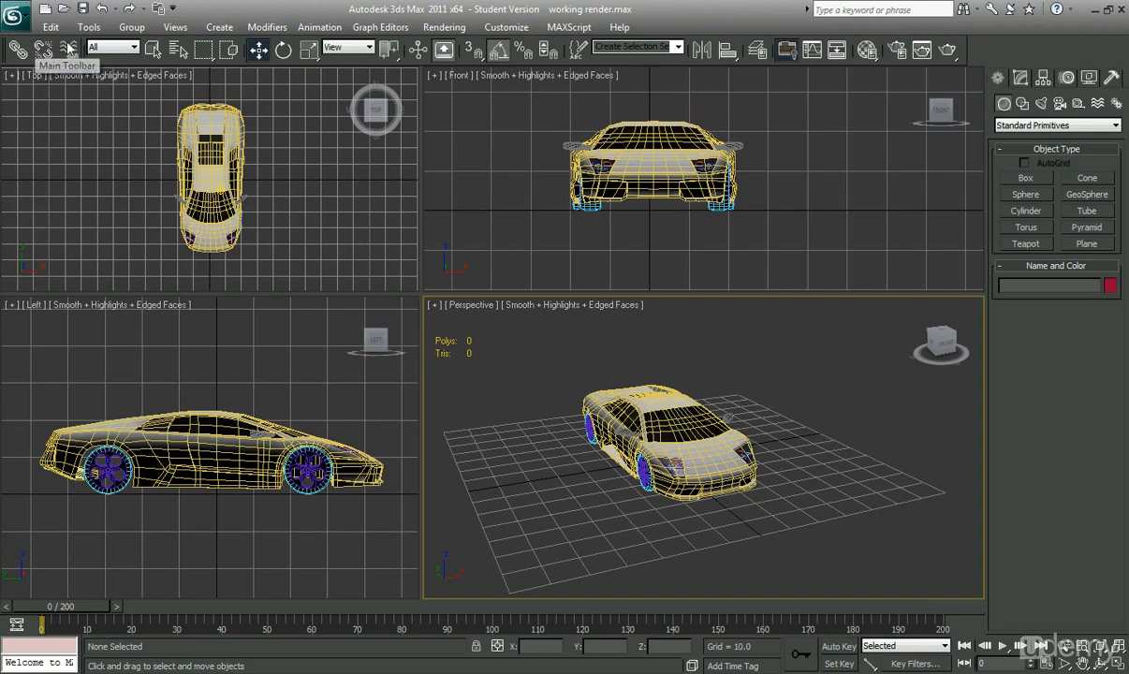
mouse_move(50, 27)
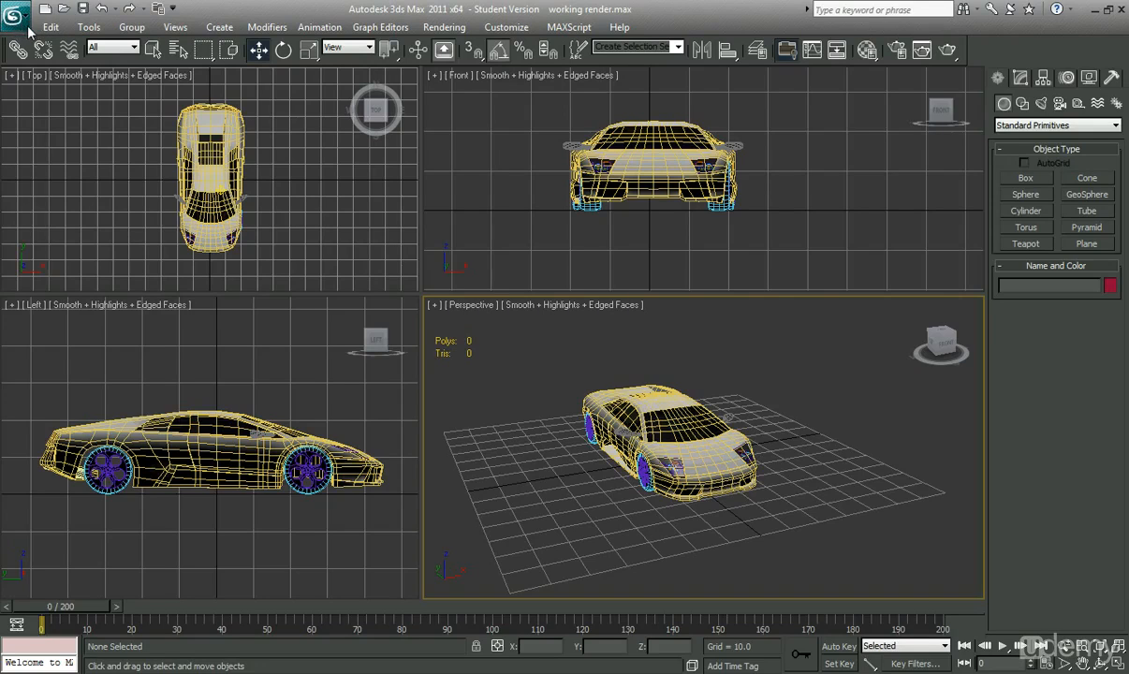
Bring up the application's file commands and recent documents list
left_click(17, 16)
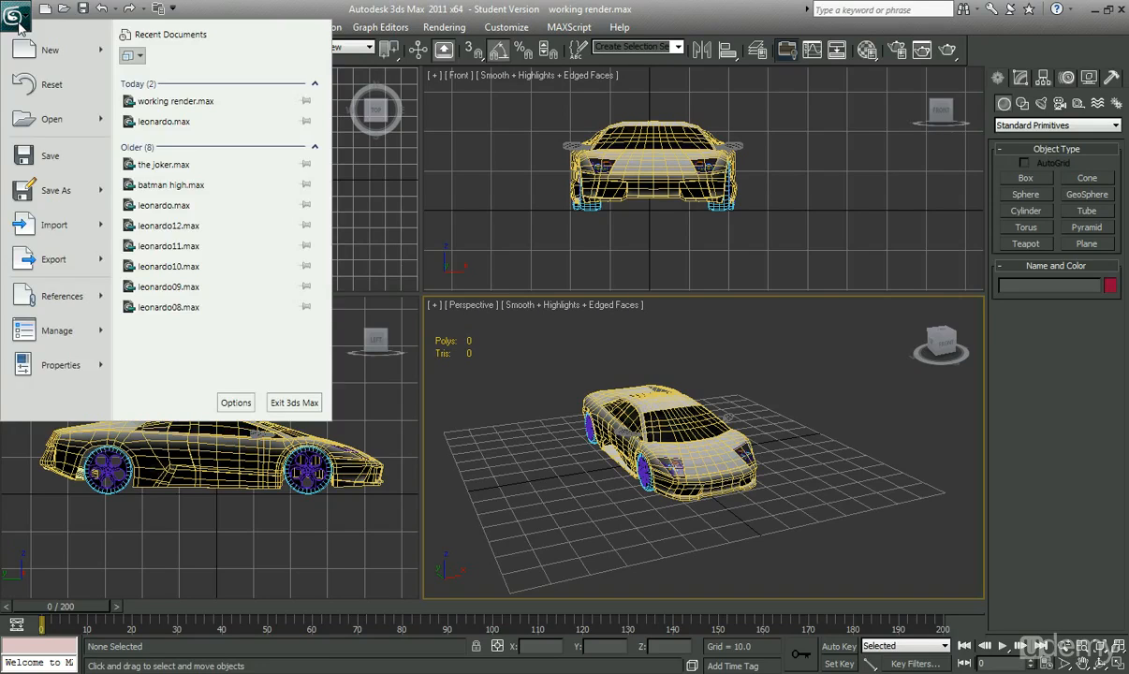
mouse_move(52, 87)
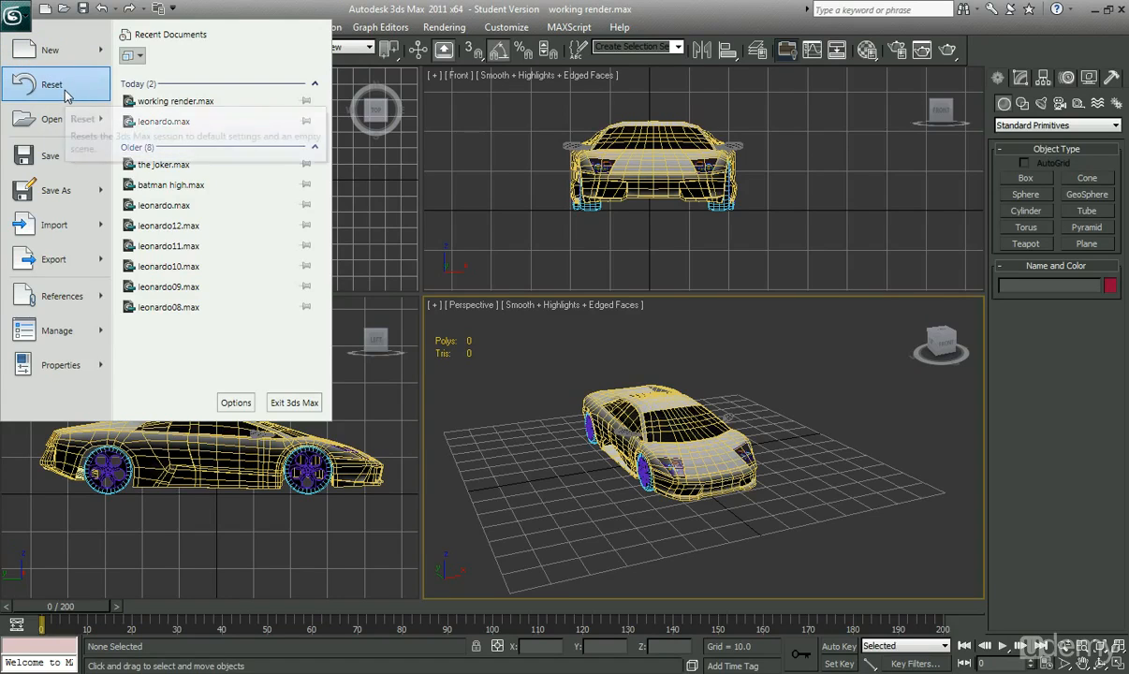
mouse_move(53, 84)
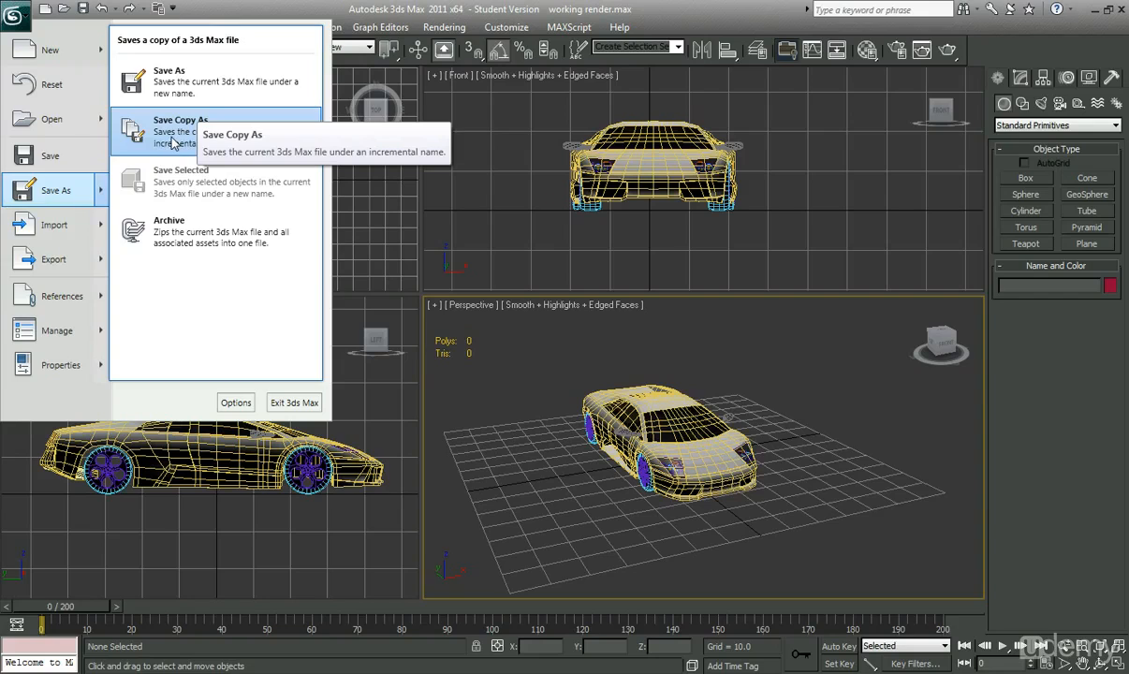
mouse_move(53, 224)
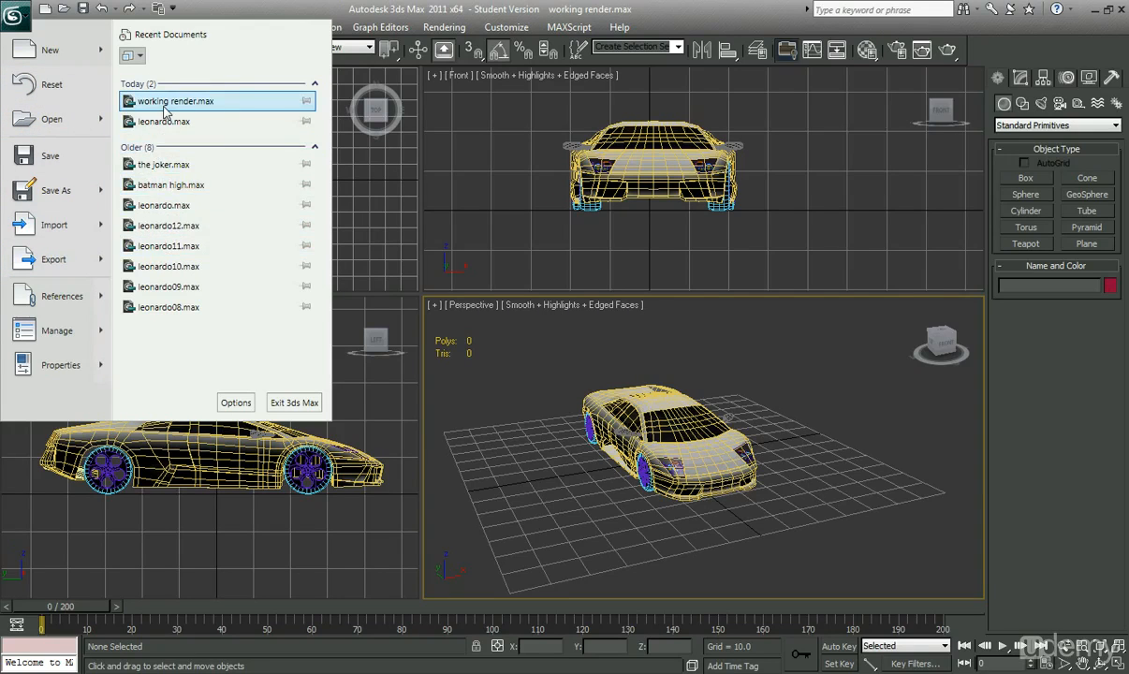
mouse_move(174, 101)
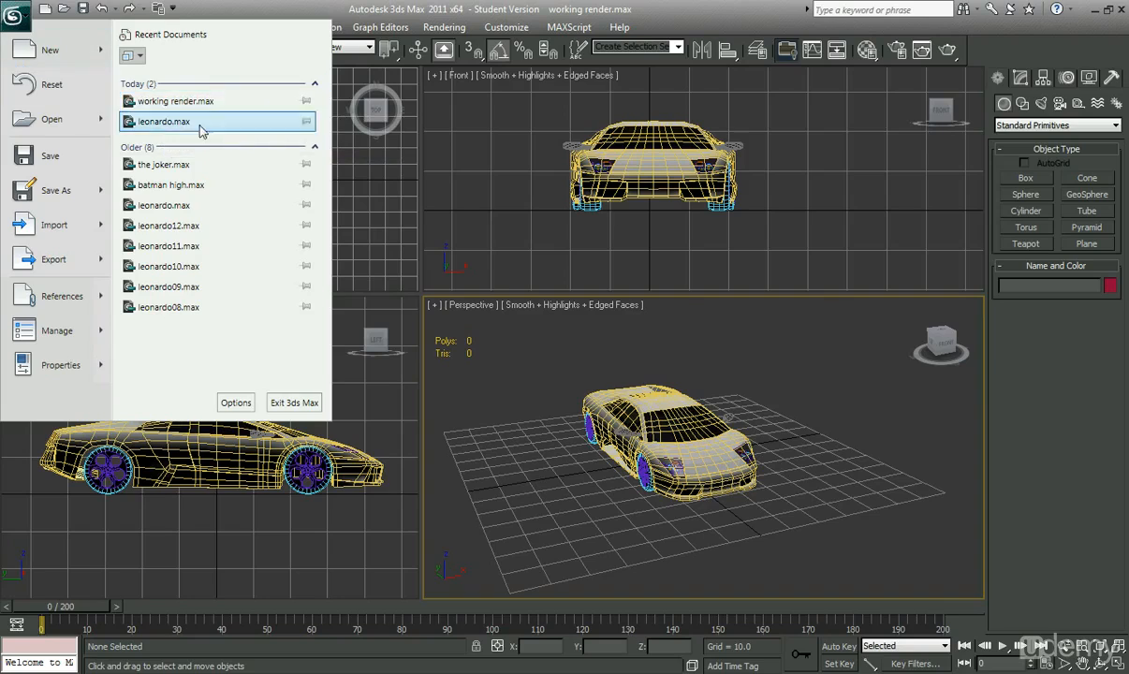
mouse_move(174, 102)
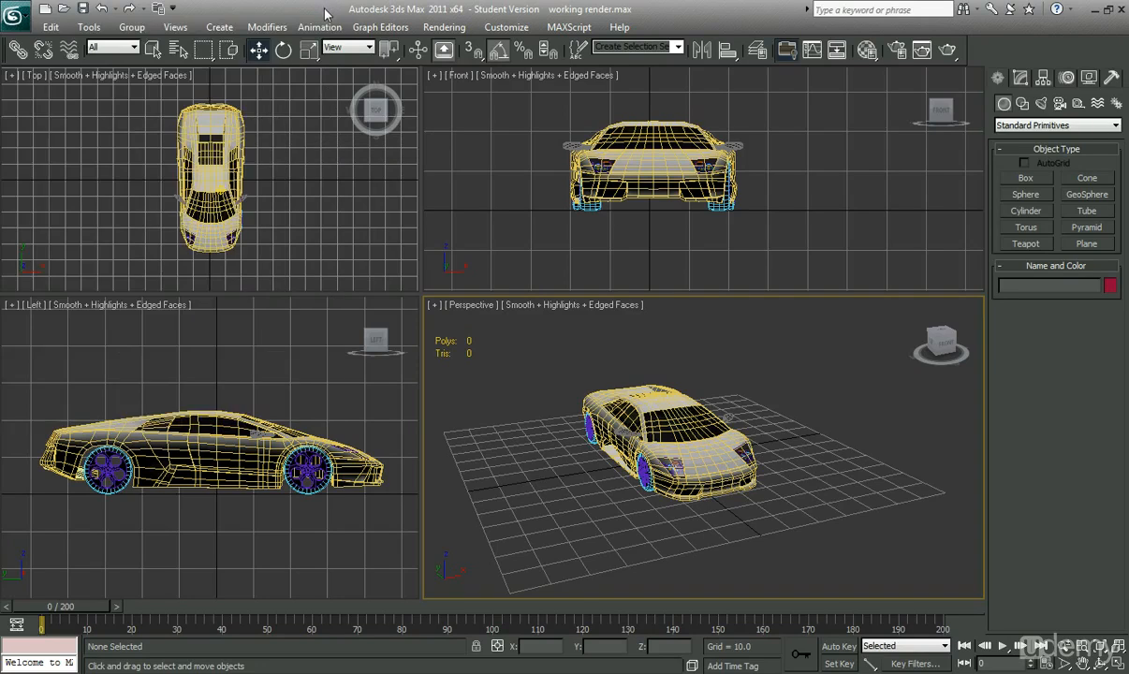
mouse_move(528, 317)
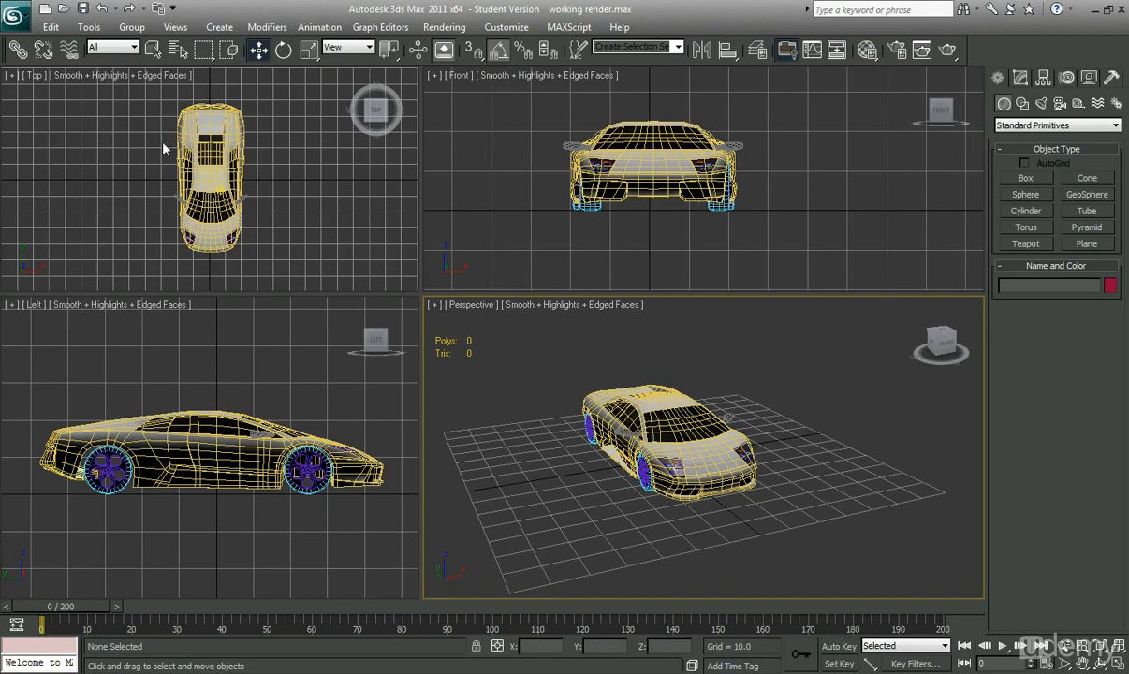
mouse_move(476, 190)
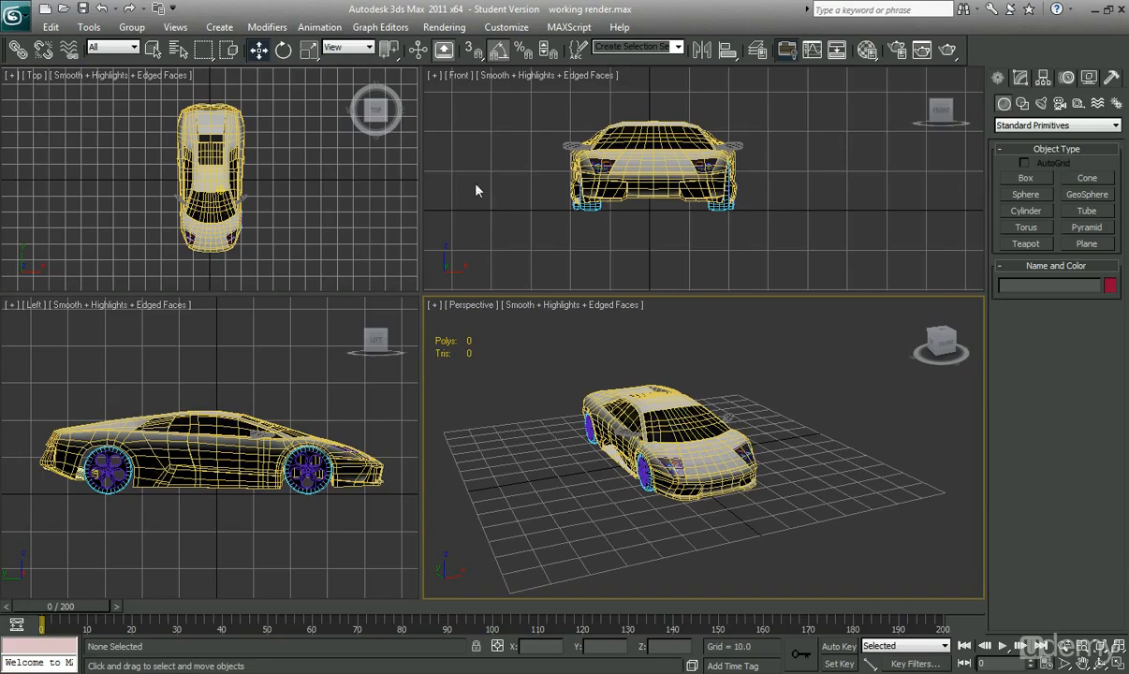
mouse_move(642, 265)
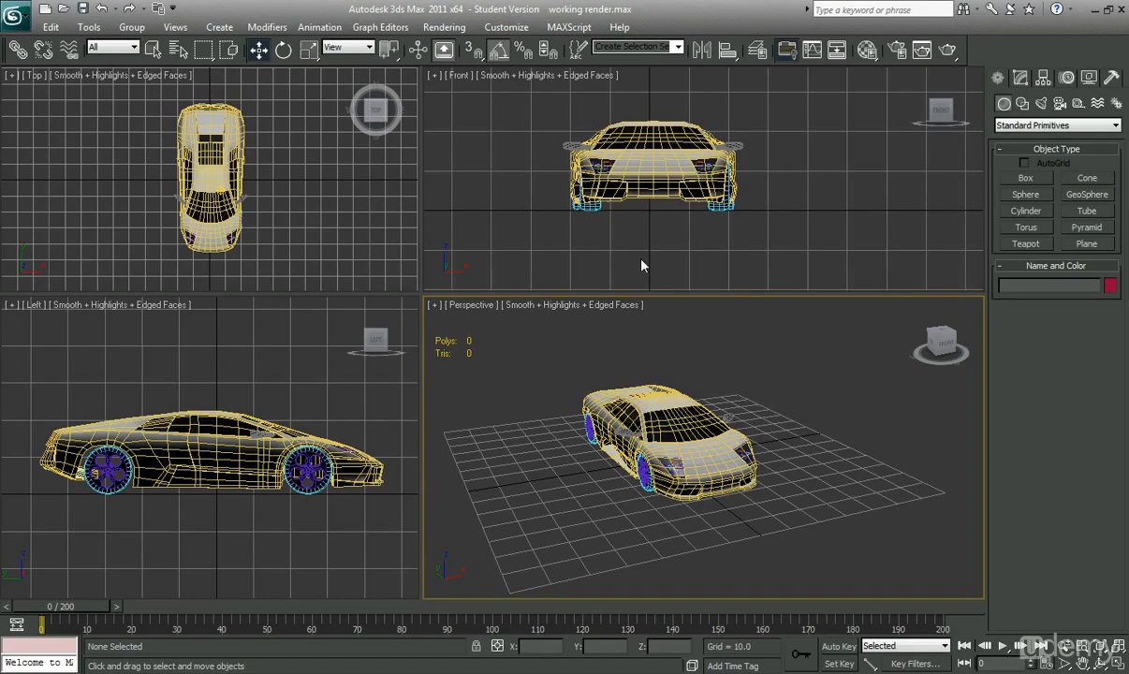
mouse_move(445, 219)
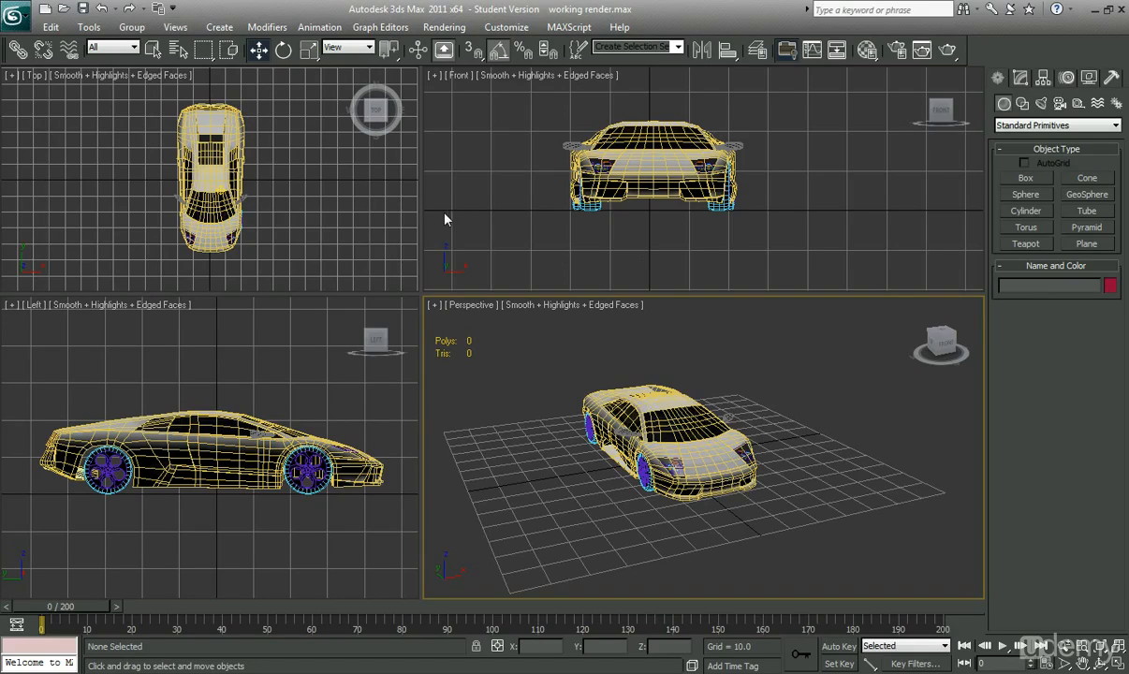
mouse_move(487, 182)
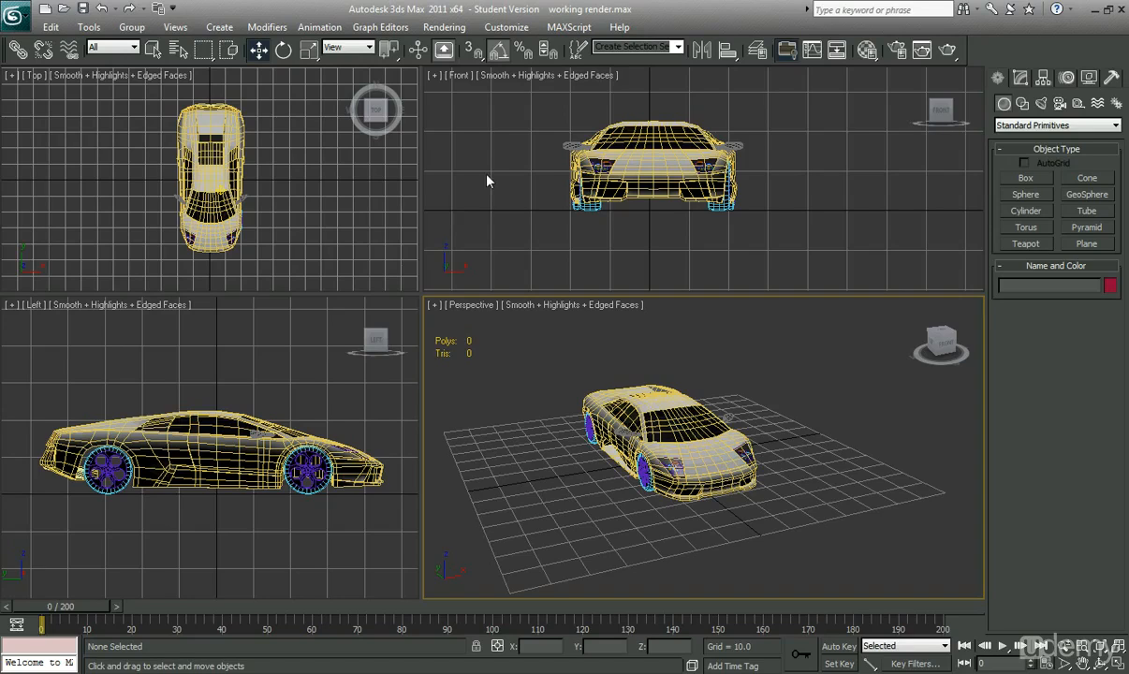
mouse_move(459, 242)
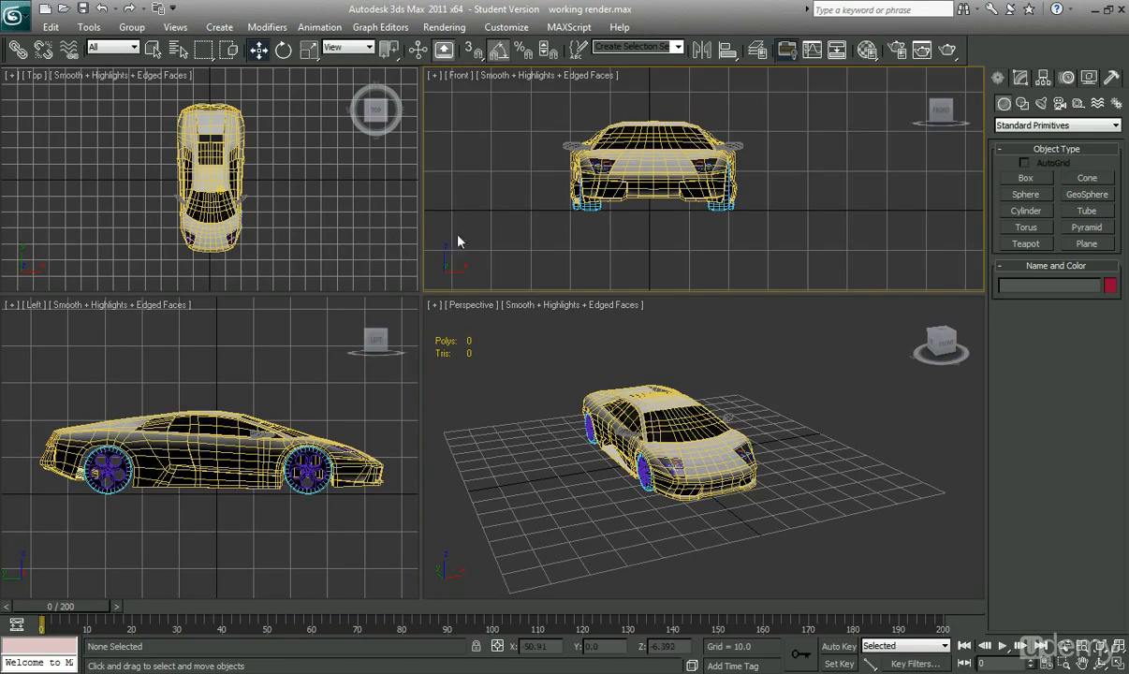
mouse_move(513, 250)
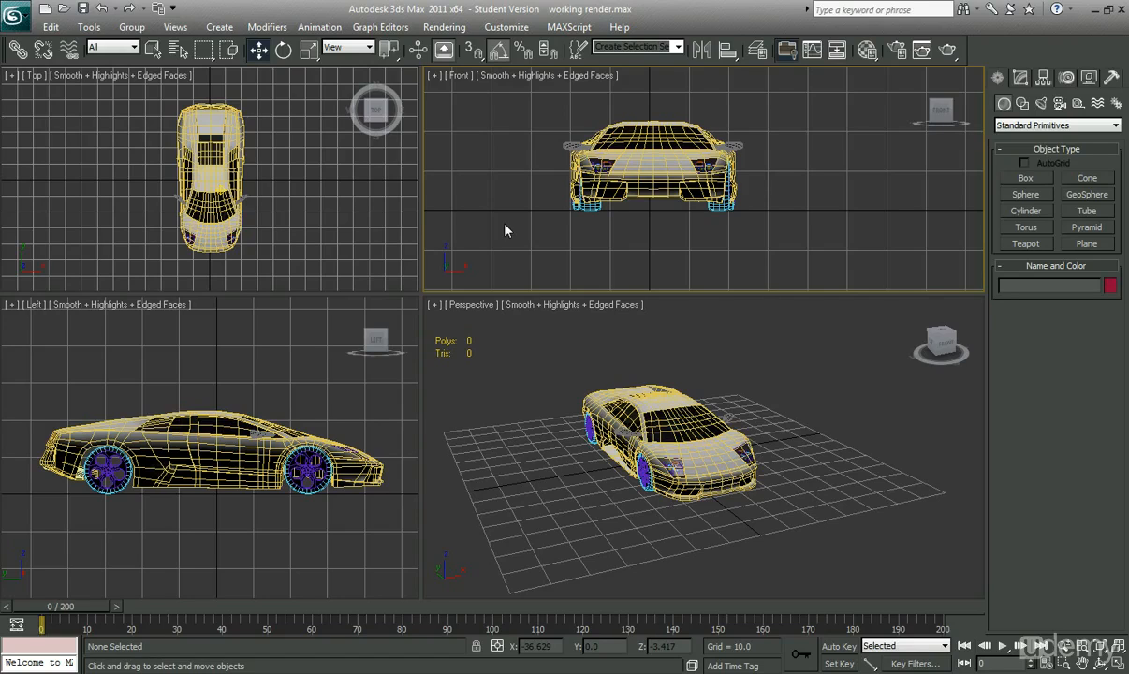
mouse_move(560, 222)
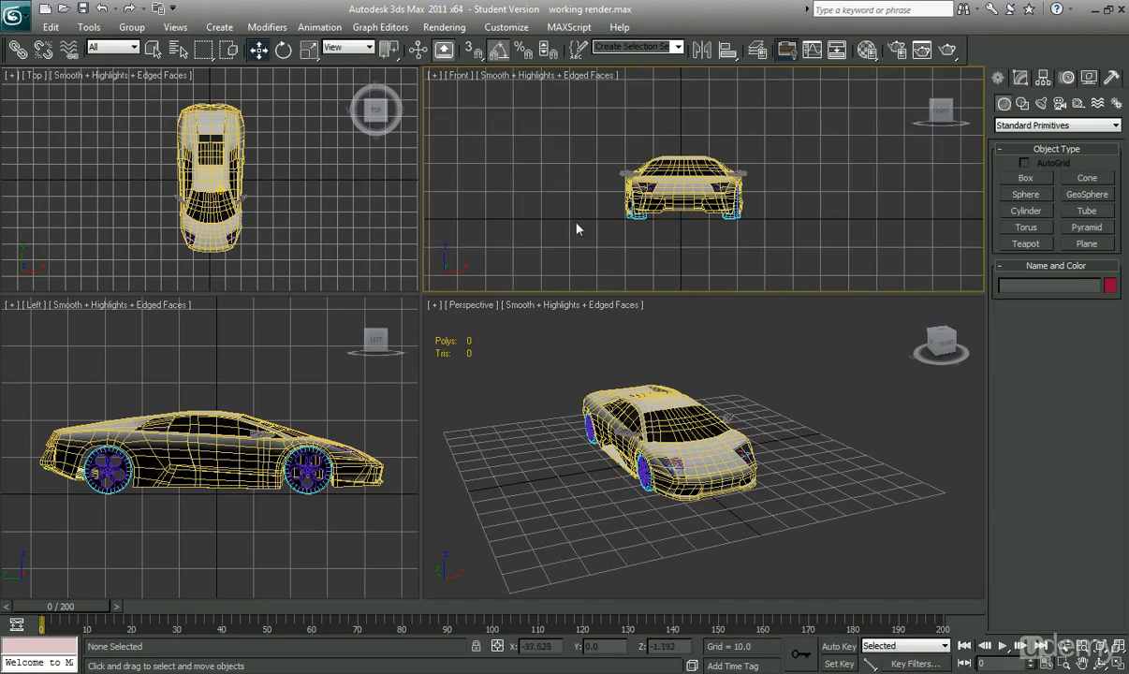
mouse_move(546, 219)
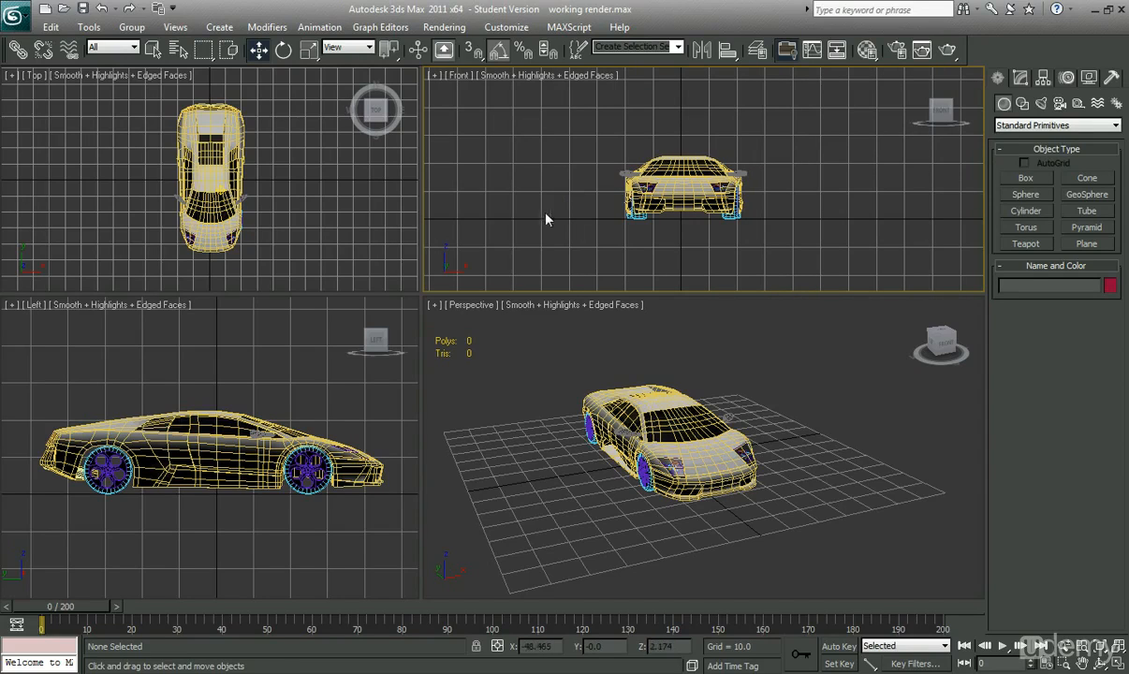
mouse_move(561, 206)
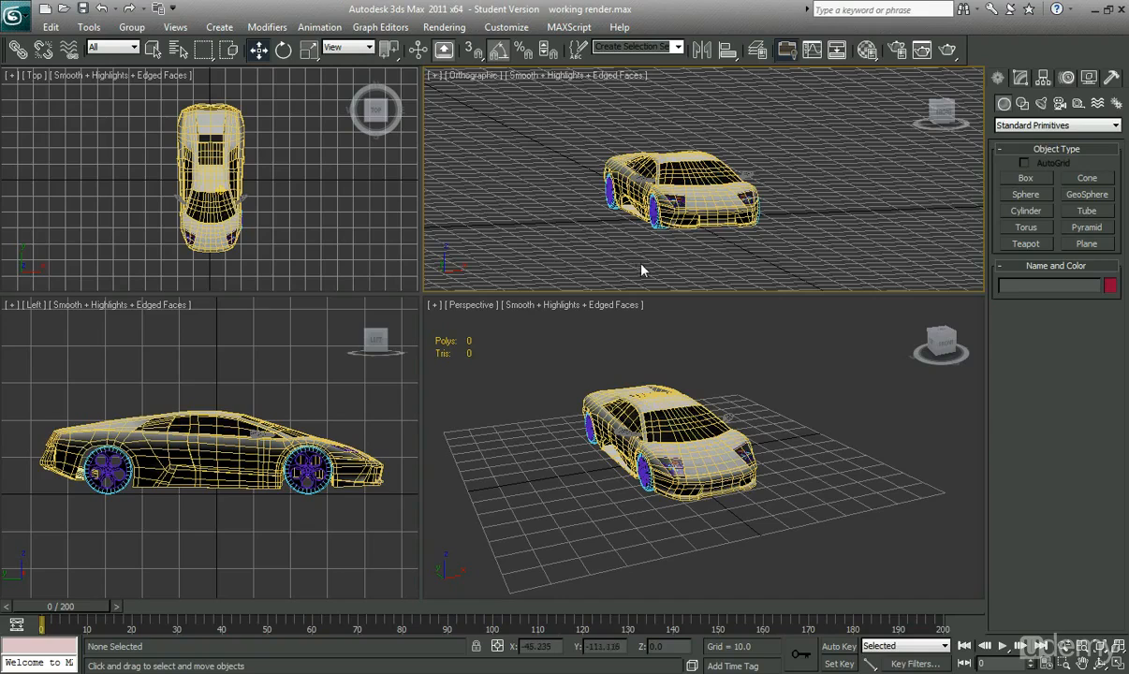
left_click_drag(677, 187, 702, 140)
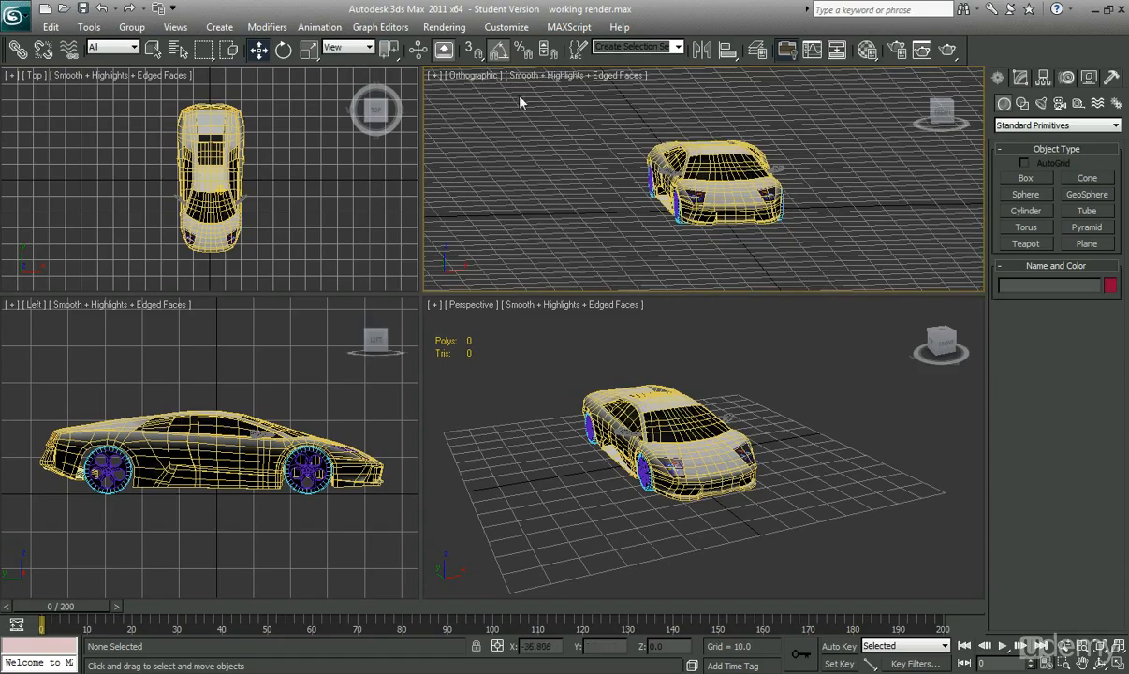
mouse_move(513, 124)
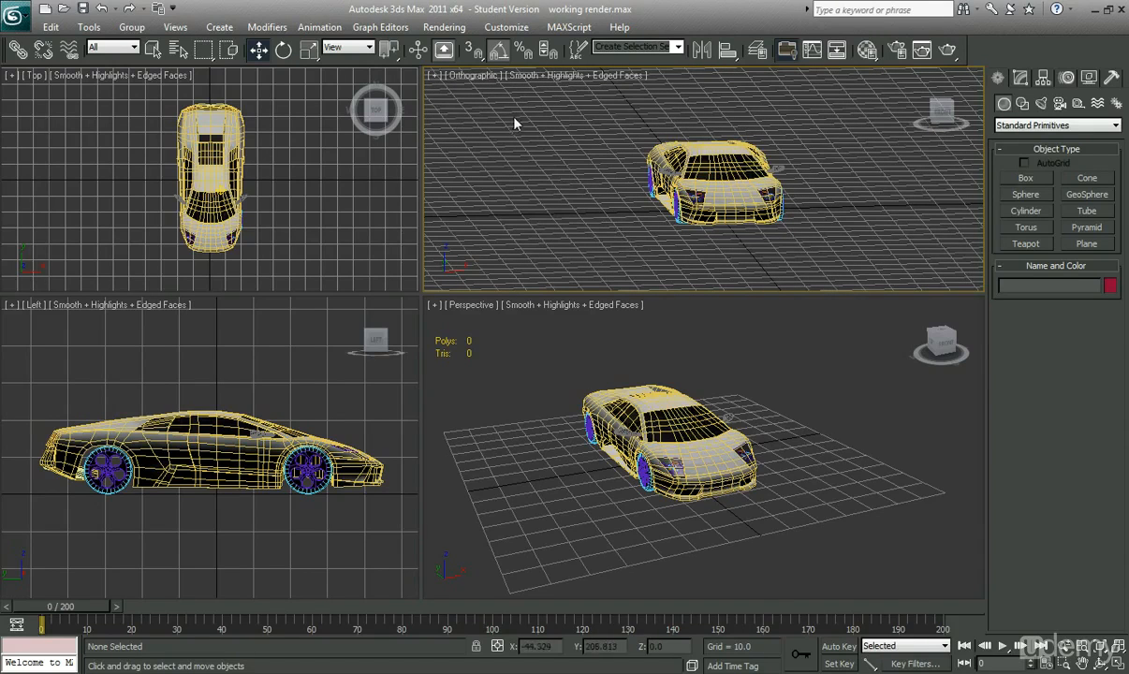
mouse_move(539, 210)
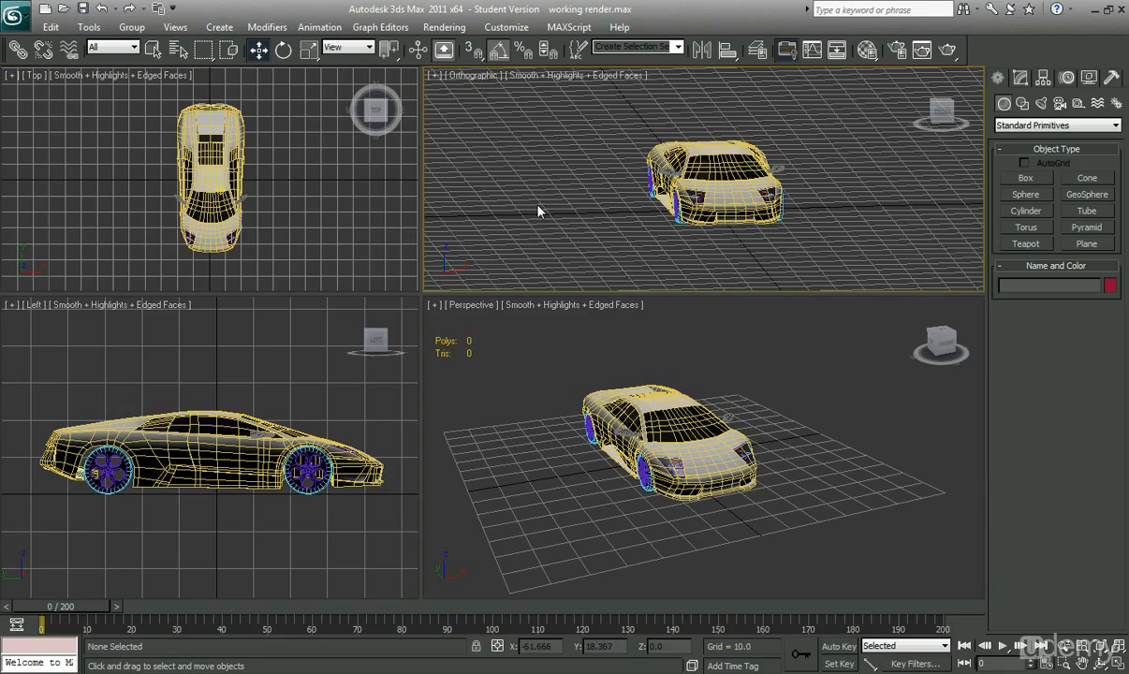
mouse_move(442, 144)
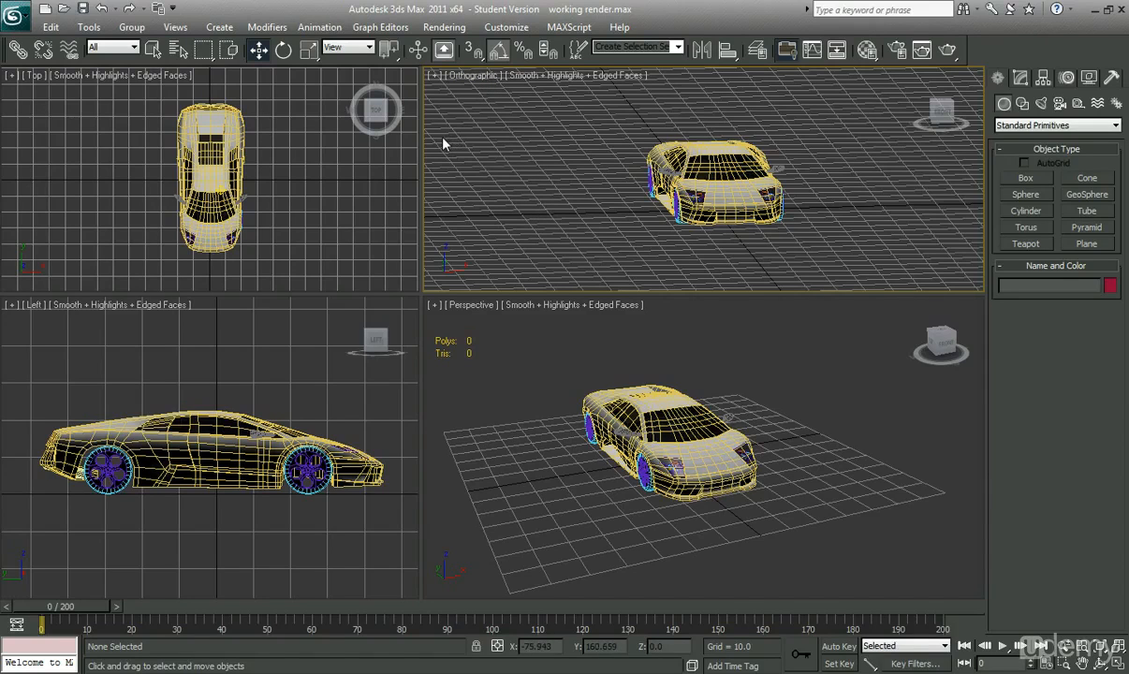
Show the Orthographic viewport's view options and dismiss them unchanged
left_click(464, 75)
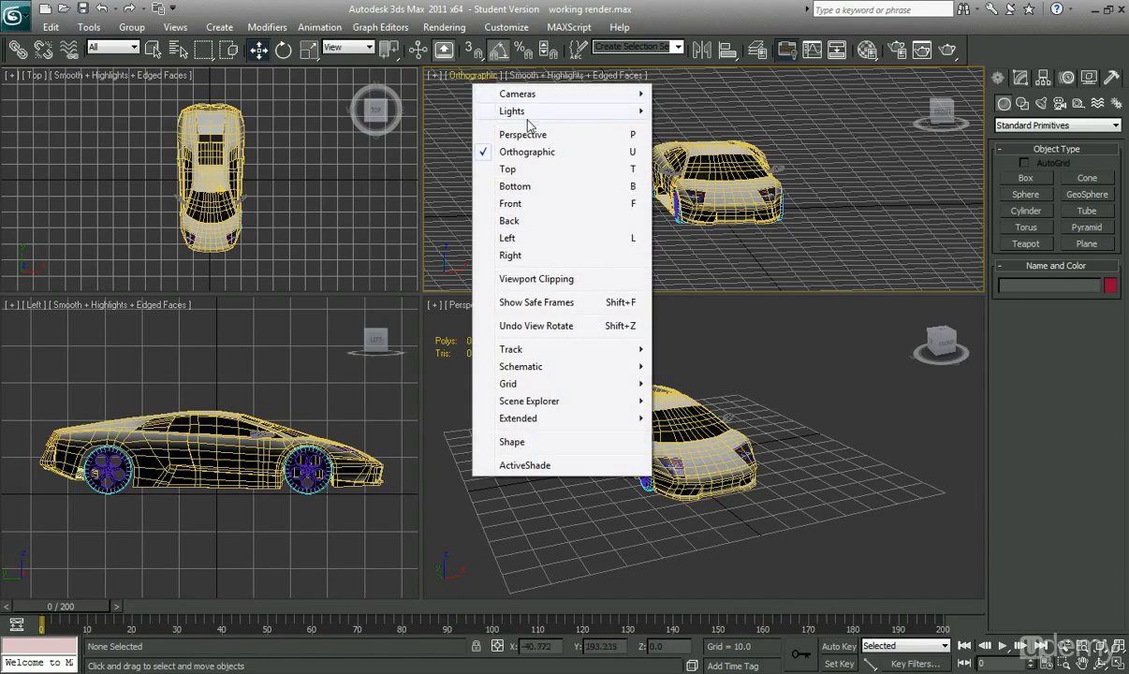
left_click(522, 134)
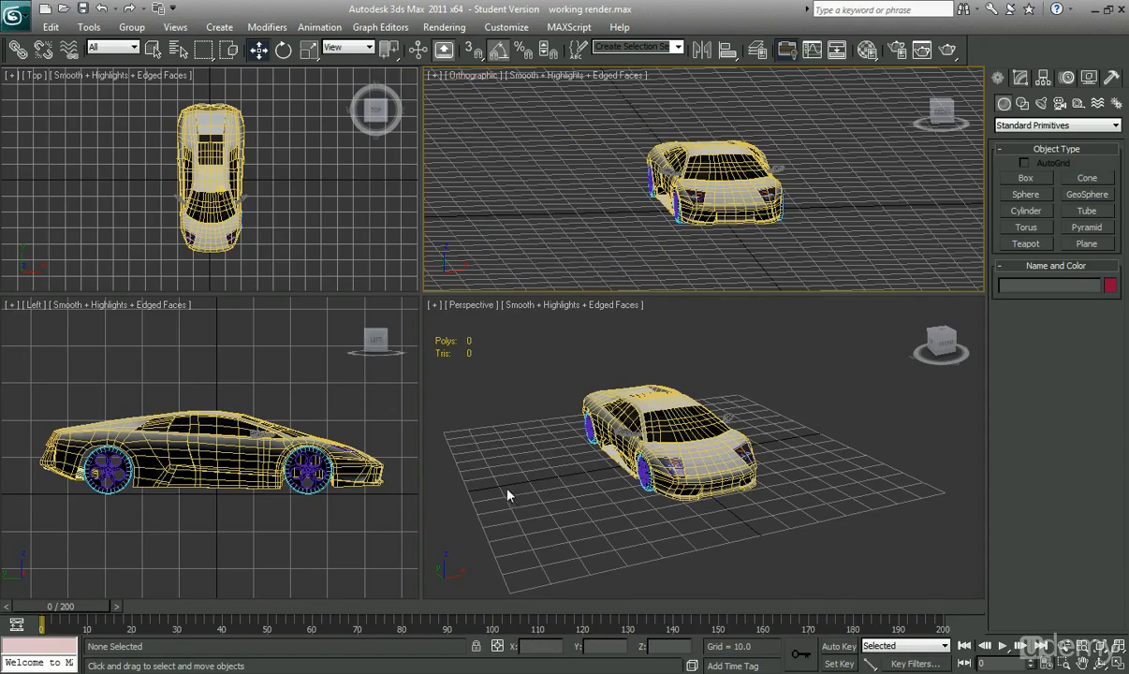
mouse_move(571, 479)
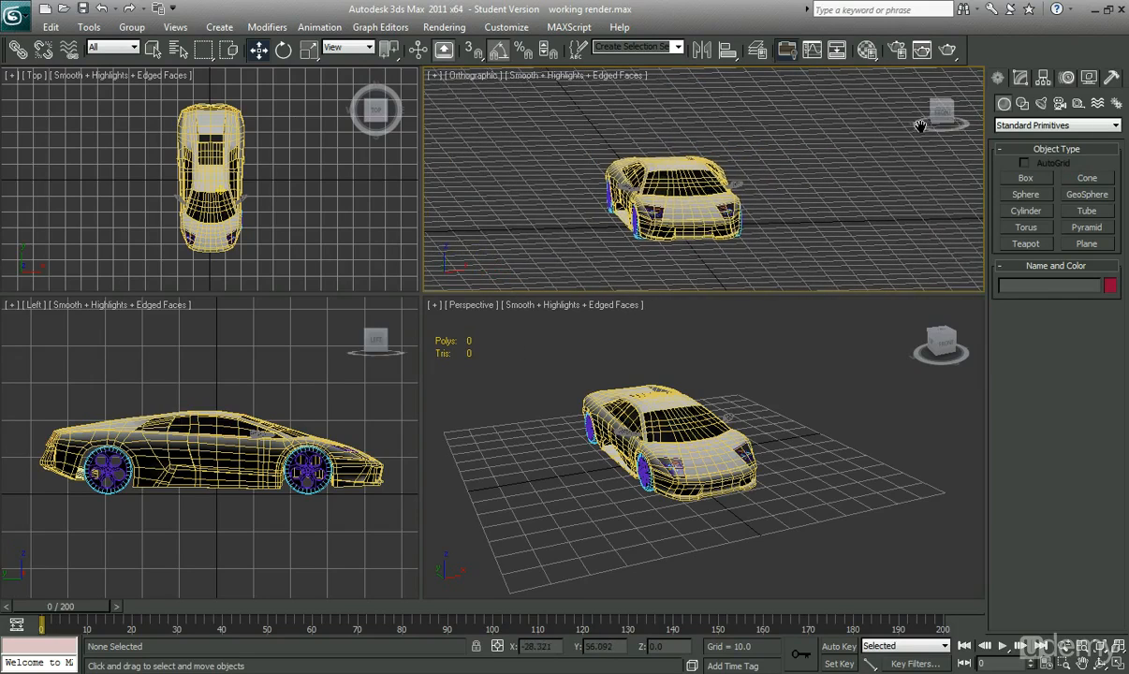
mouse_move(584, 228)
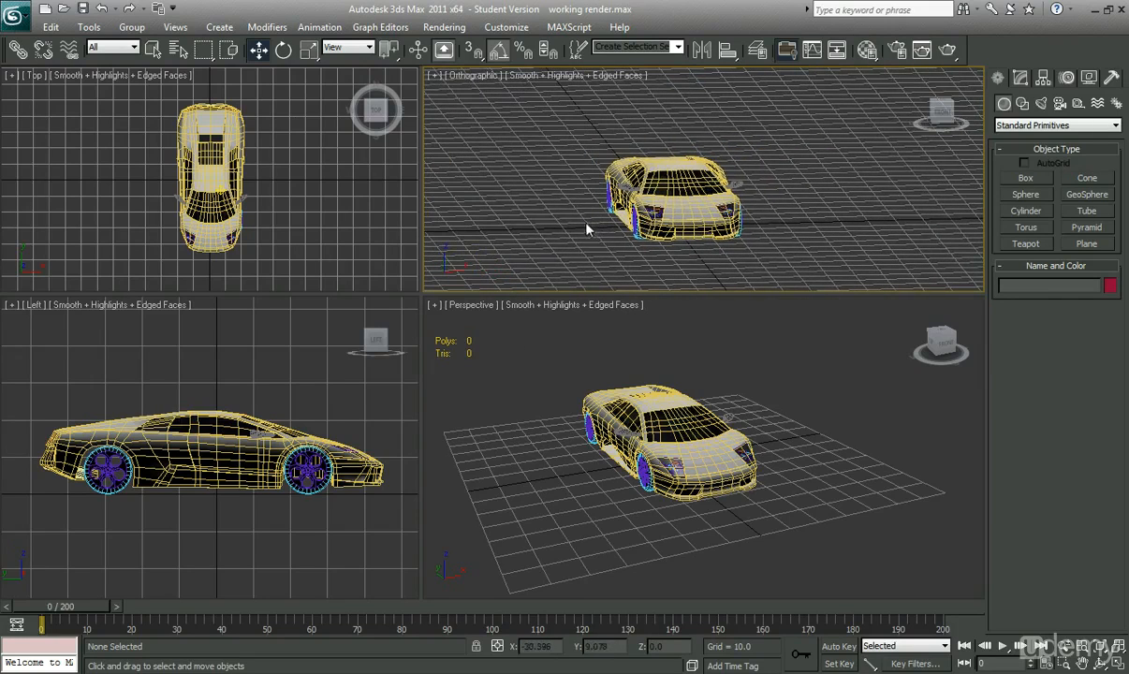
mouse_move(556, 217)
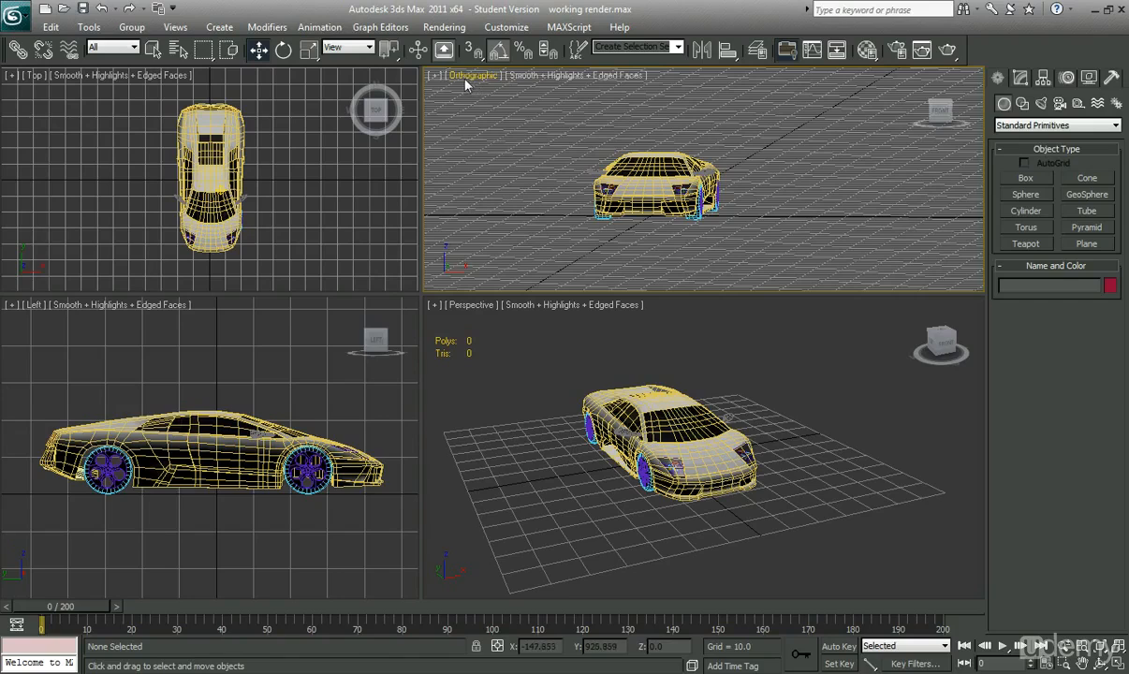
Switch the upper-right Orthographic viewport to the Front view of the car
left_click(472, 75)
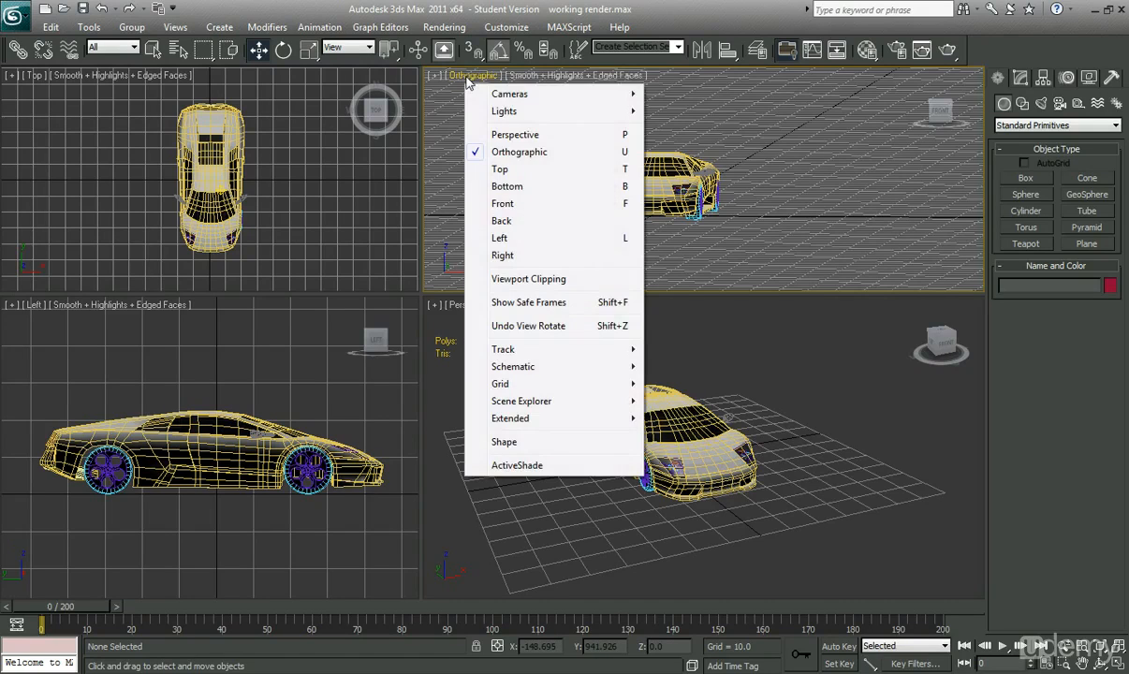
mouse_move(508, 187)
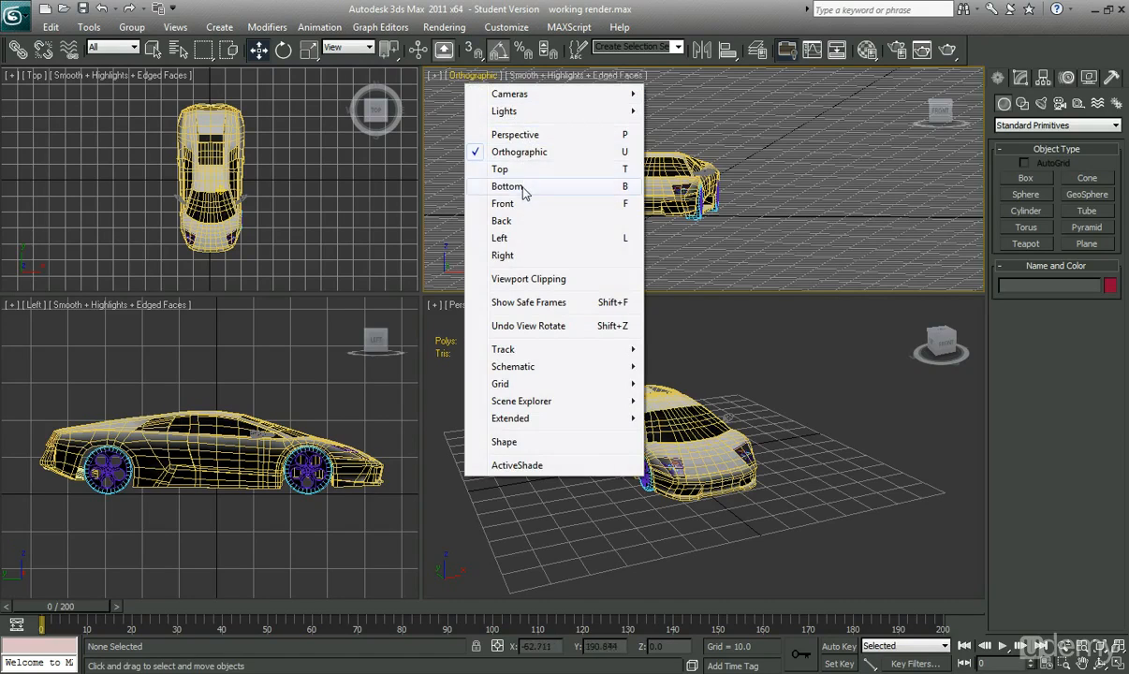
mouse_move(512, 202)
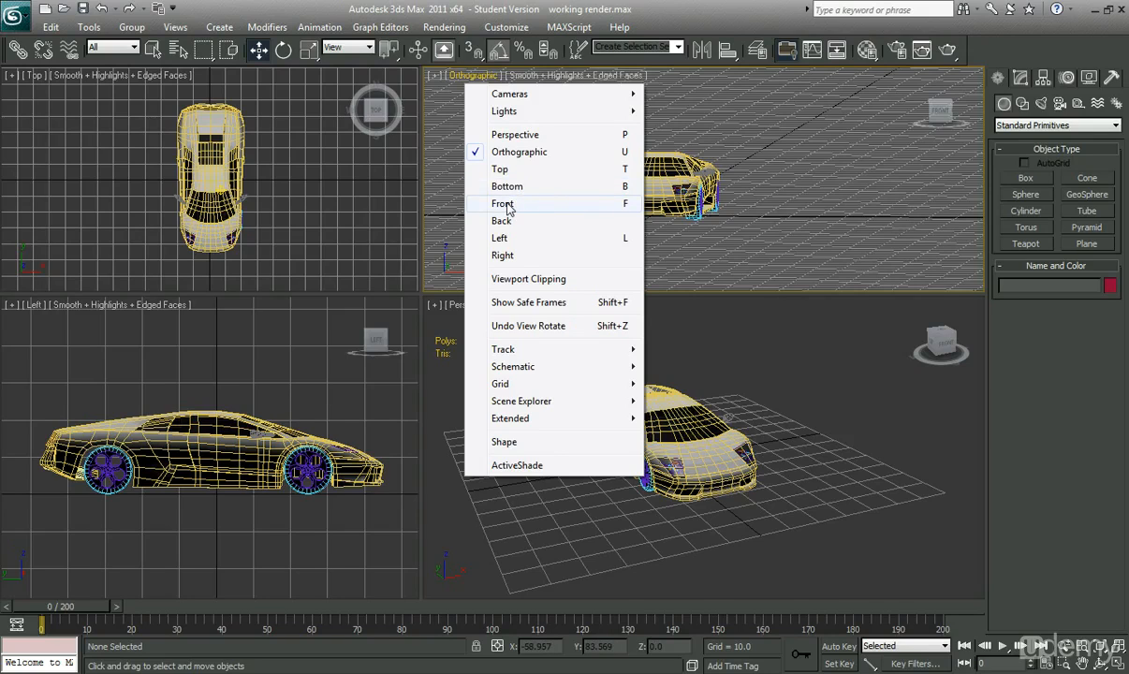
left_click(502, 202)
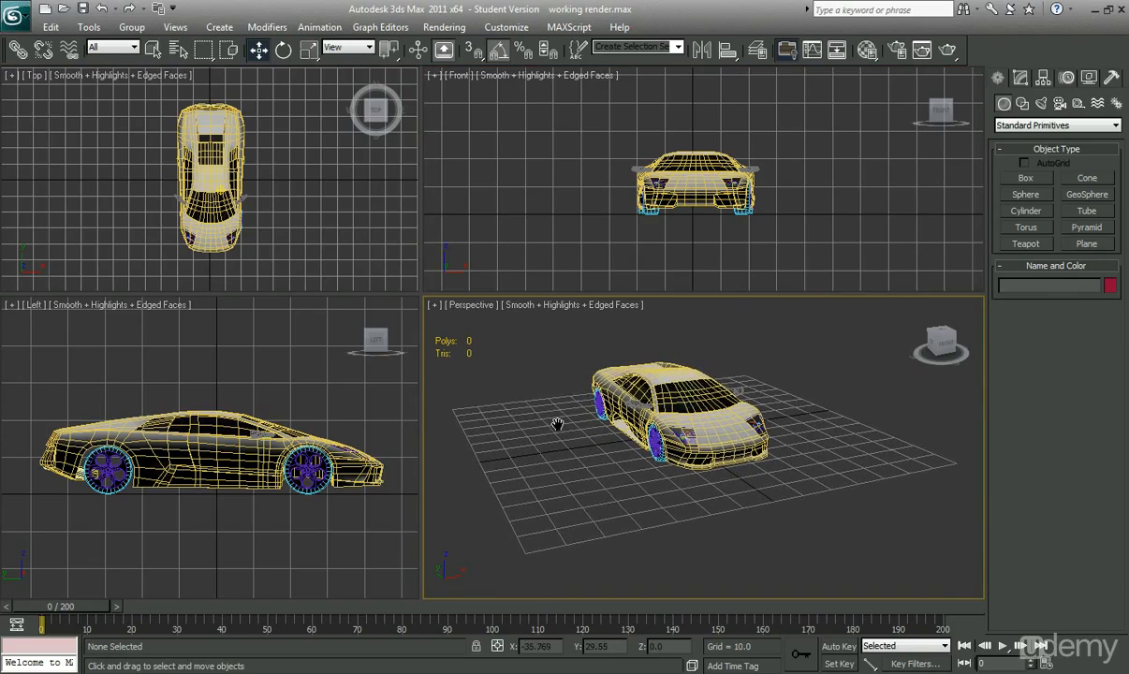
mouse_move(496, 352)
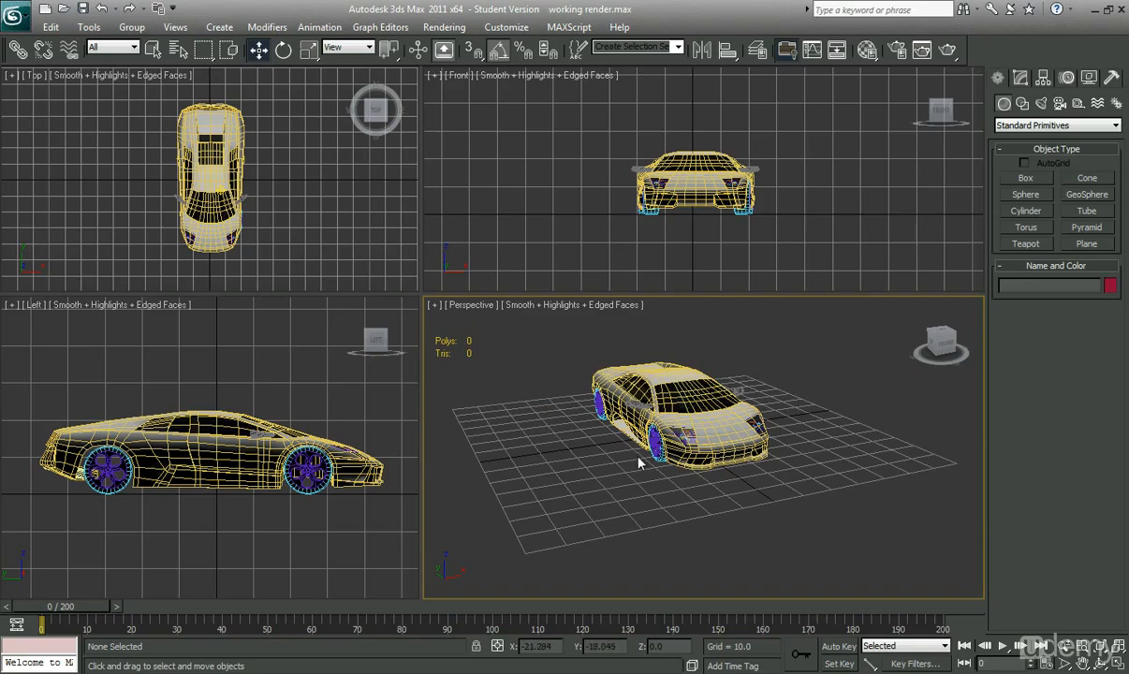
Orbit, zoom and pan the Perspective view to see the front wheel close up from ground level
left_click_drag(640, 464, 558, 527)
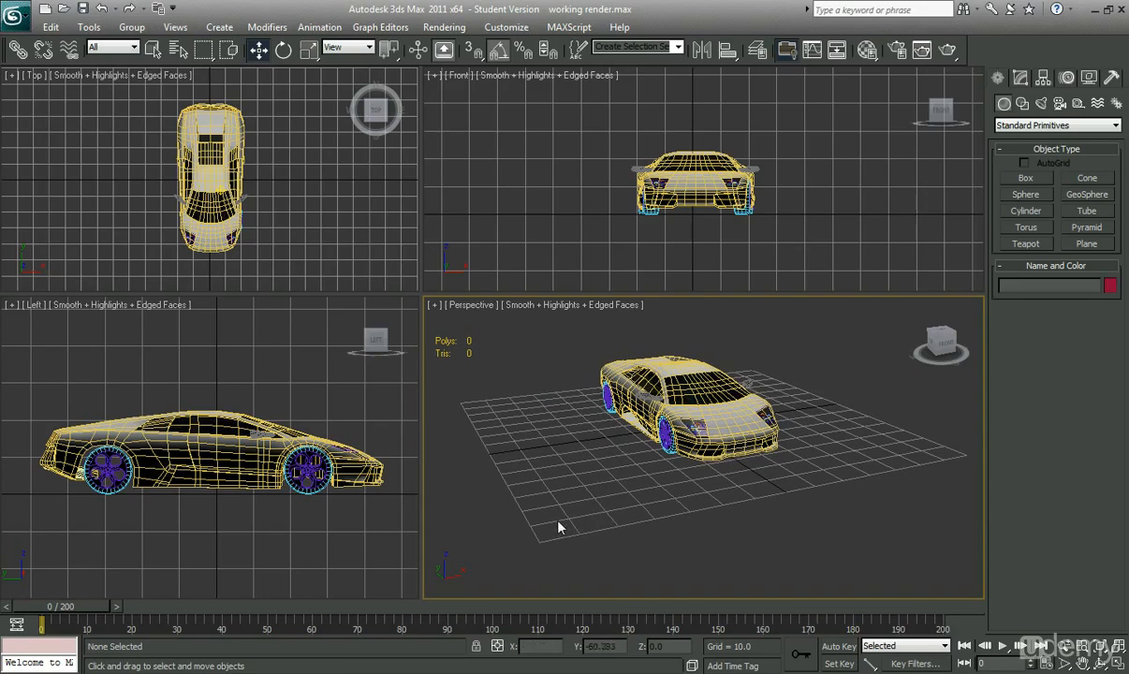
mouse_move(513, 457)
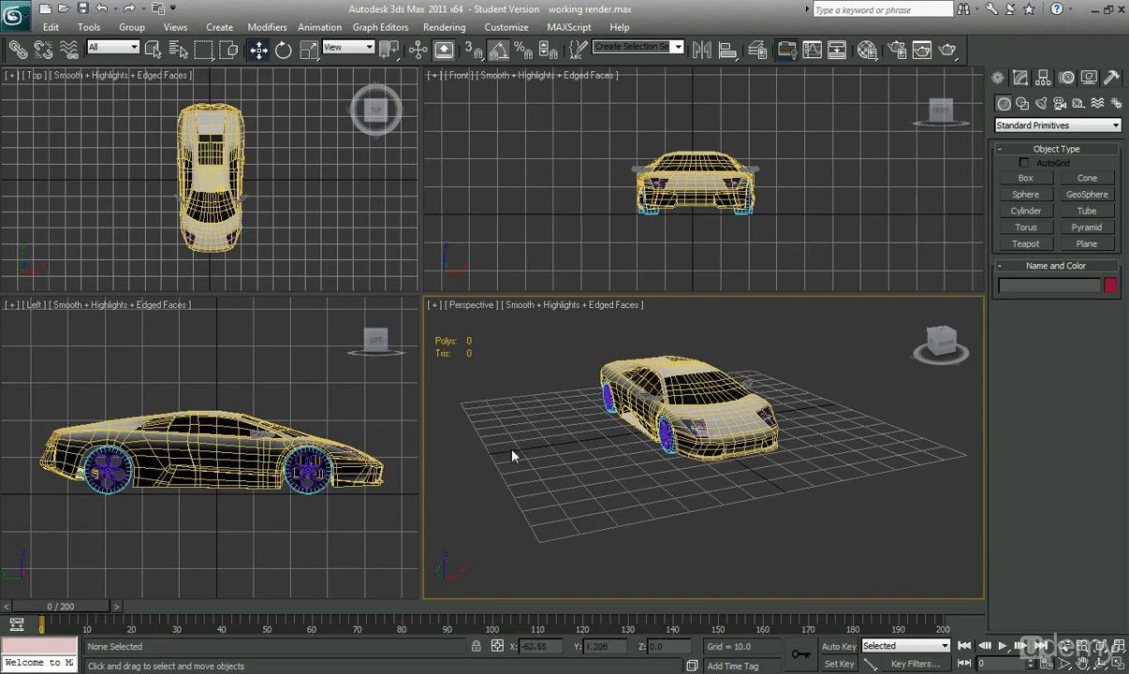
mouse_move(749, 378)
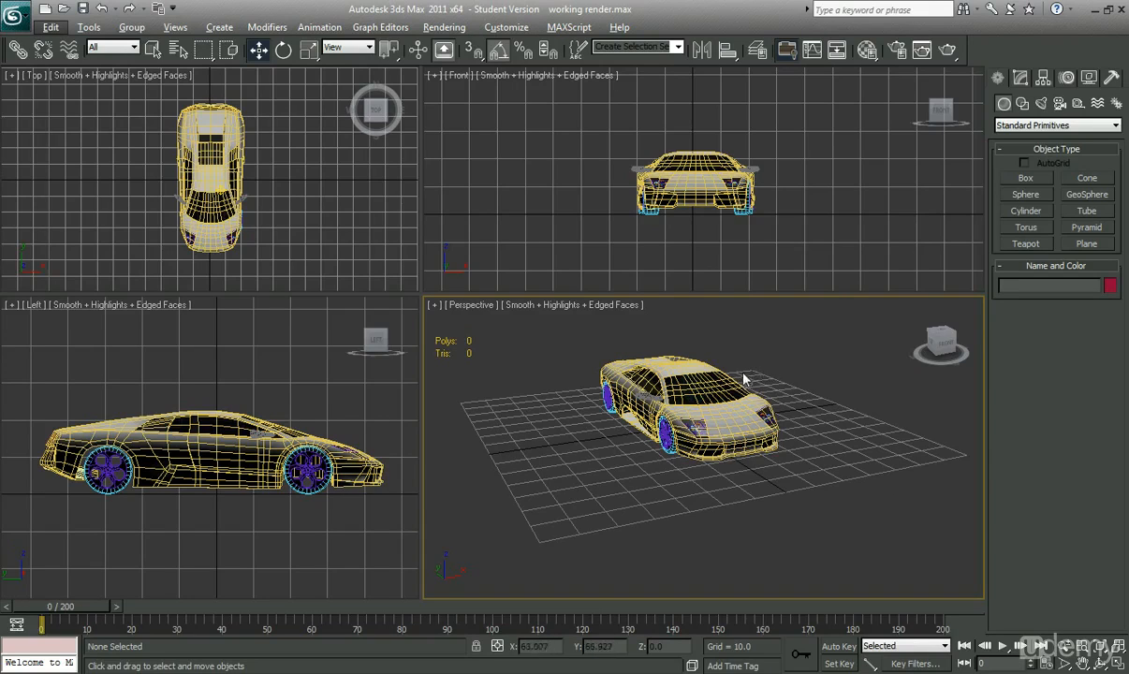
mouse_move(584, 479)
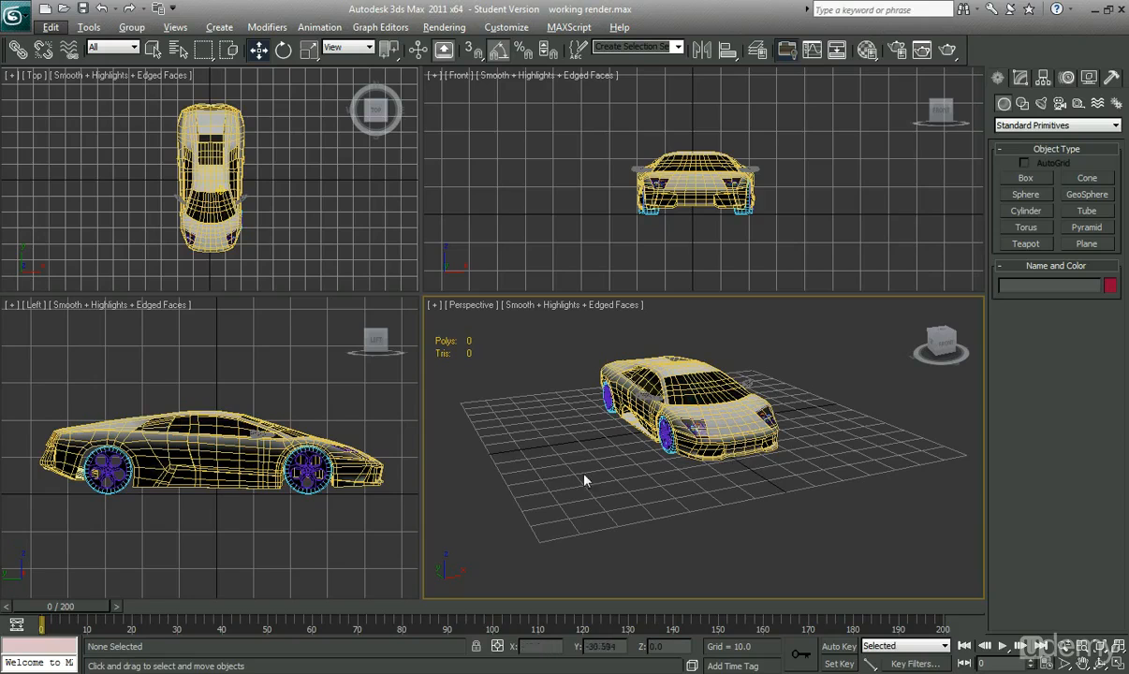
left_click_drag(584, 479, 590, 517)
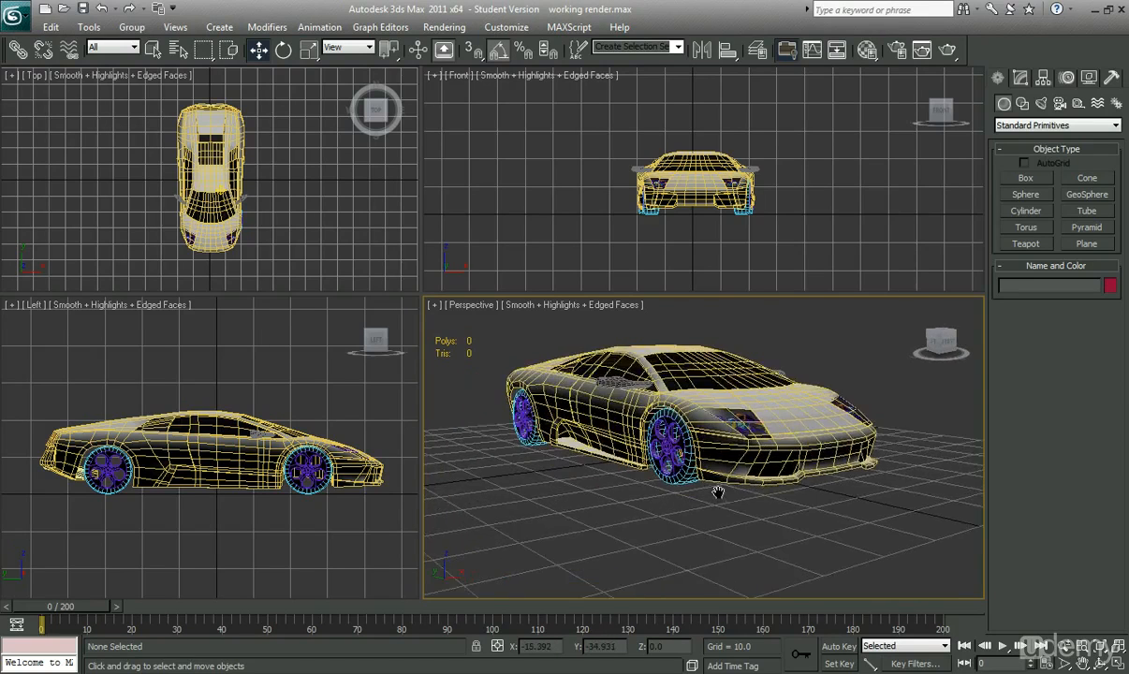
left_click_drag(716, 491, 767, 502)
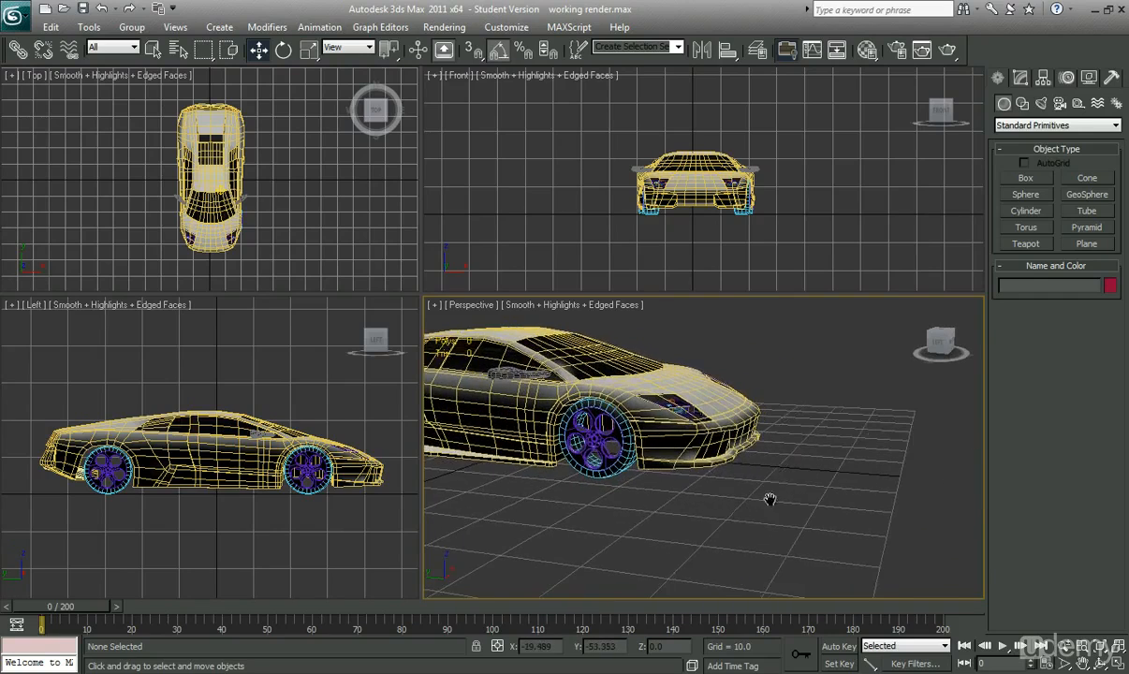
left_click_drag(767, 497, 851, 387)
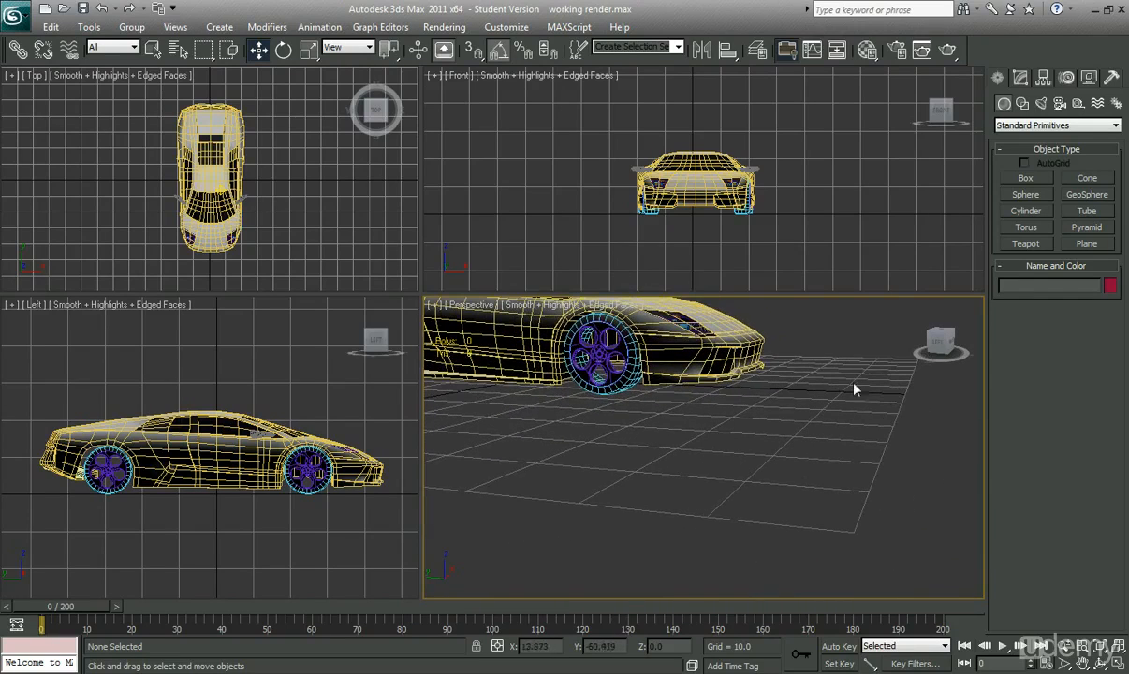
left_click_drag(851, 388, 796, 430)
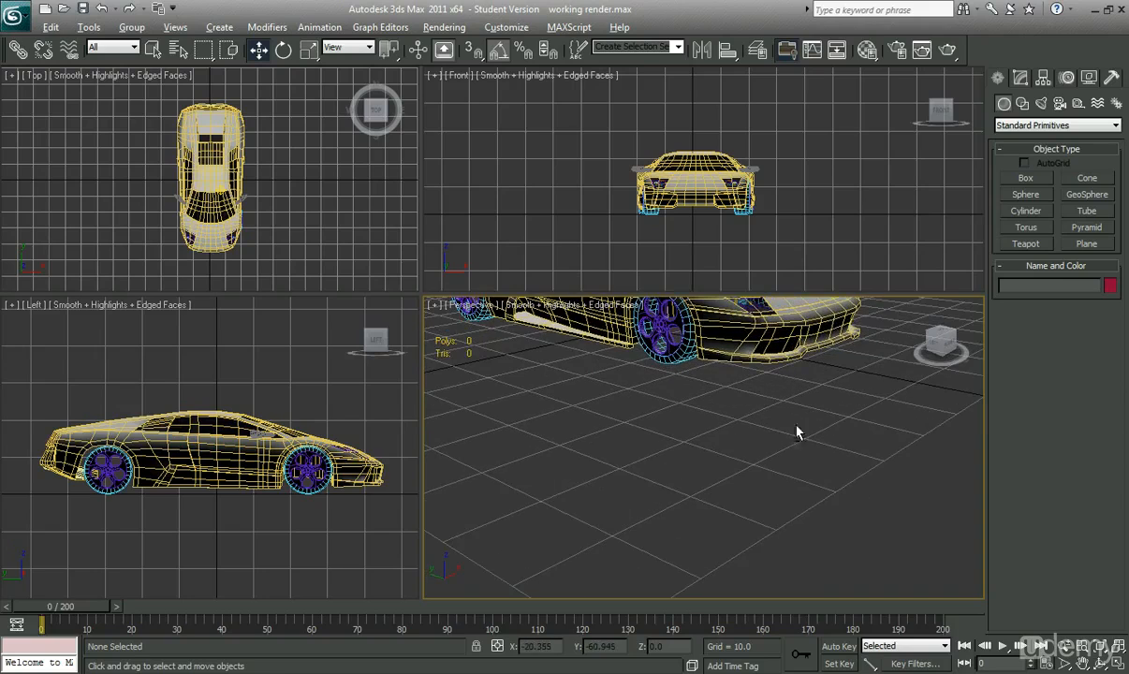
left_click_drag(795, 430, 774, 430)
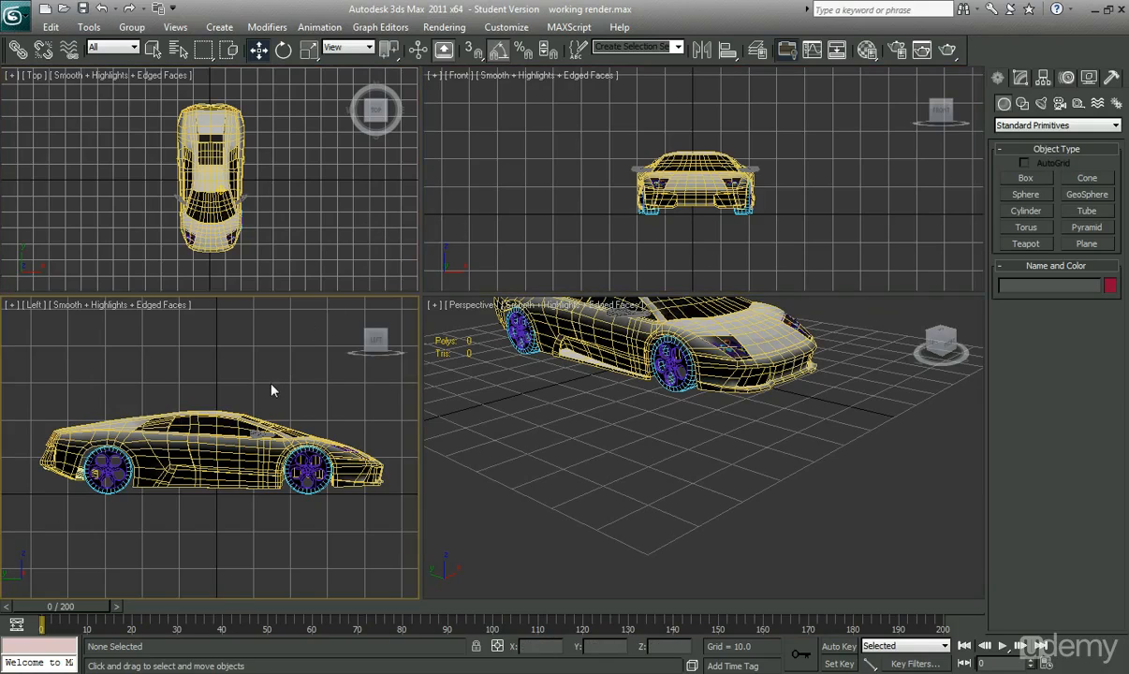
mouse_move(375, 356)
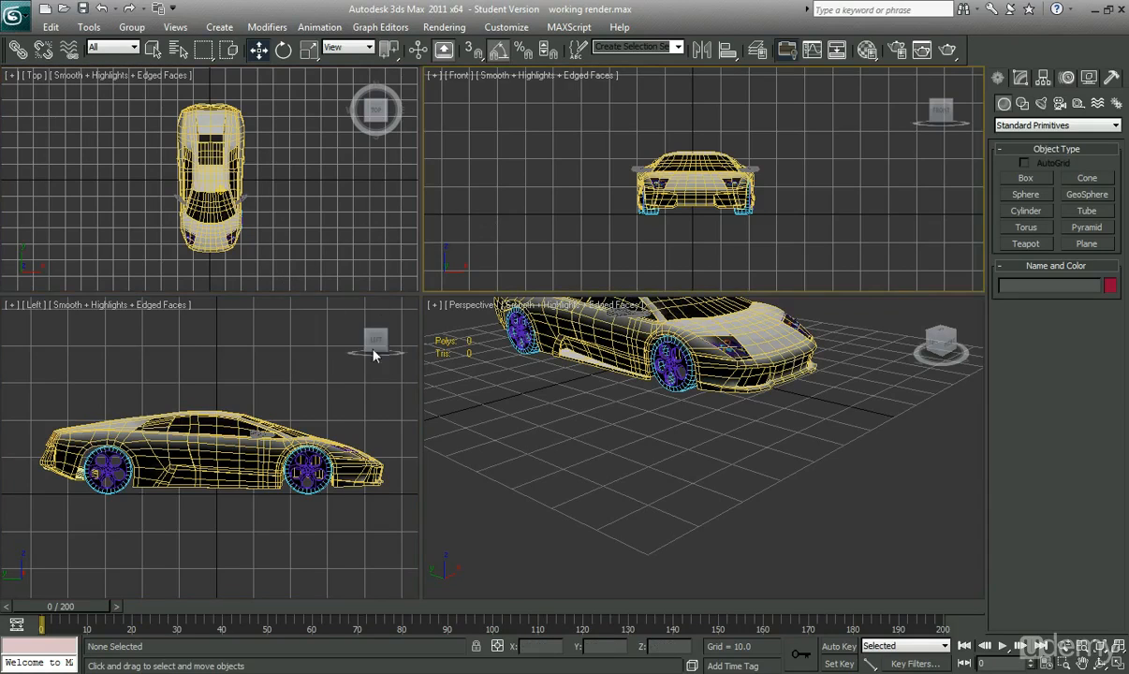
left_click_drag(655, 374, 652, 440)
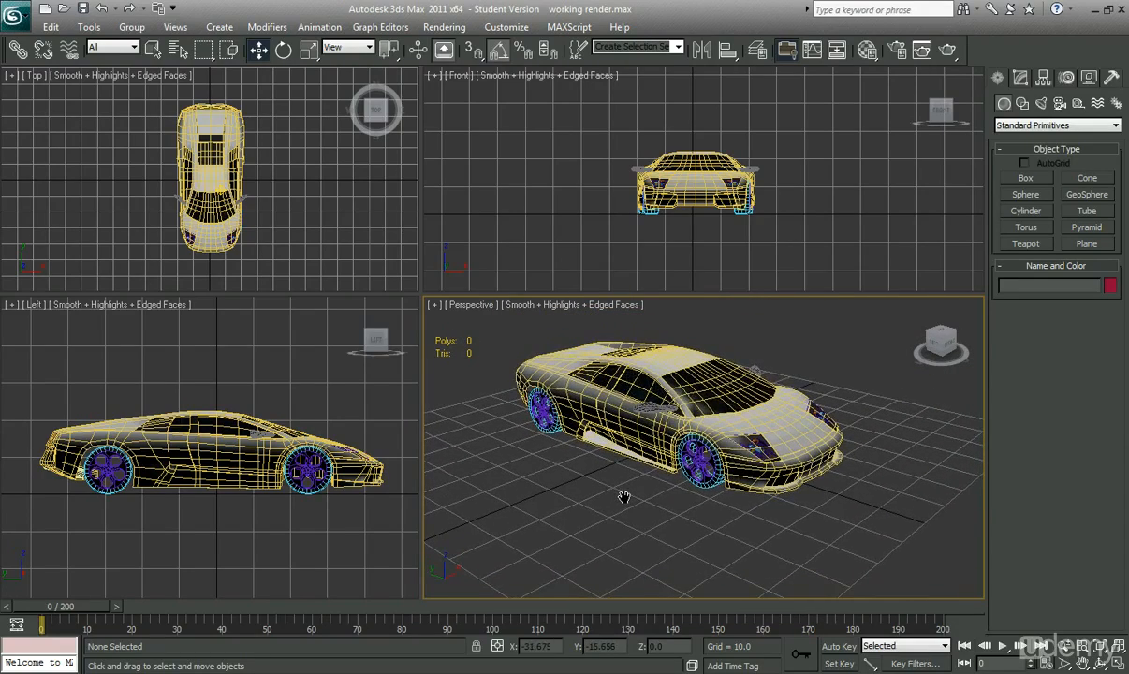
mouse_move(580, 494)
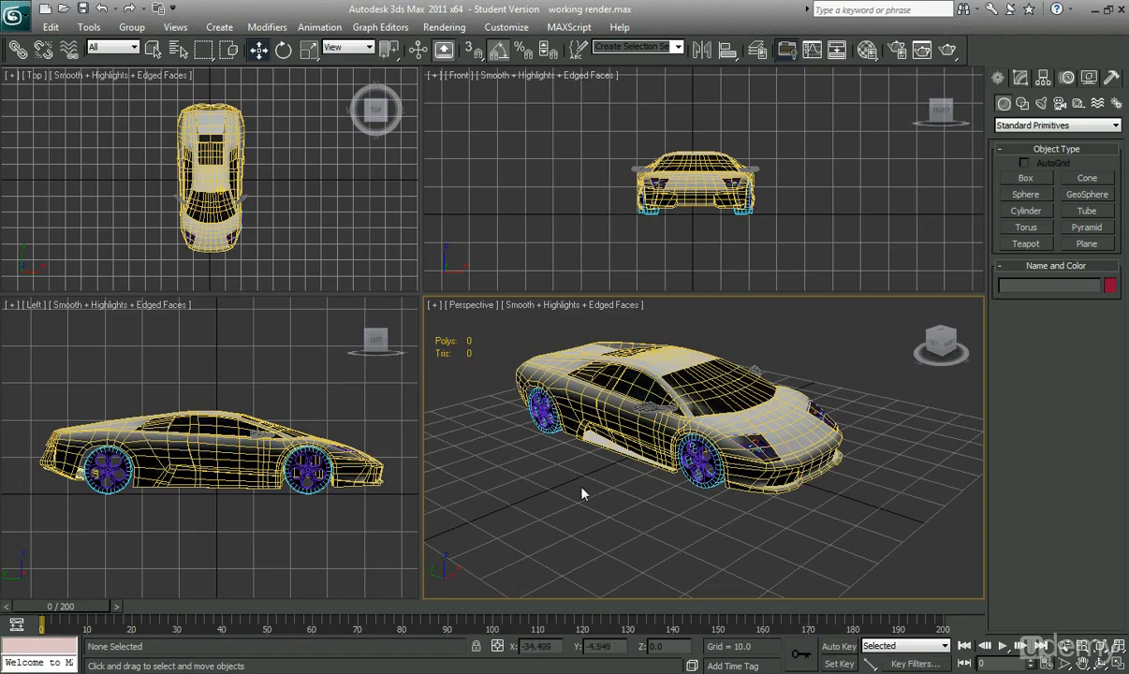
left_click_drag(581, 494, 655, 488)
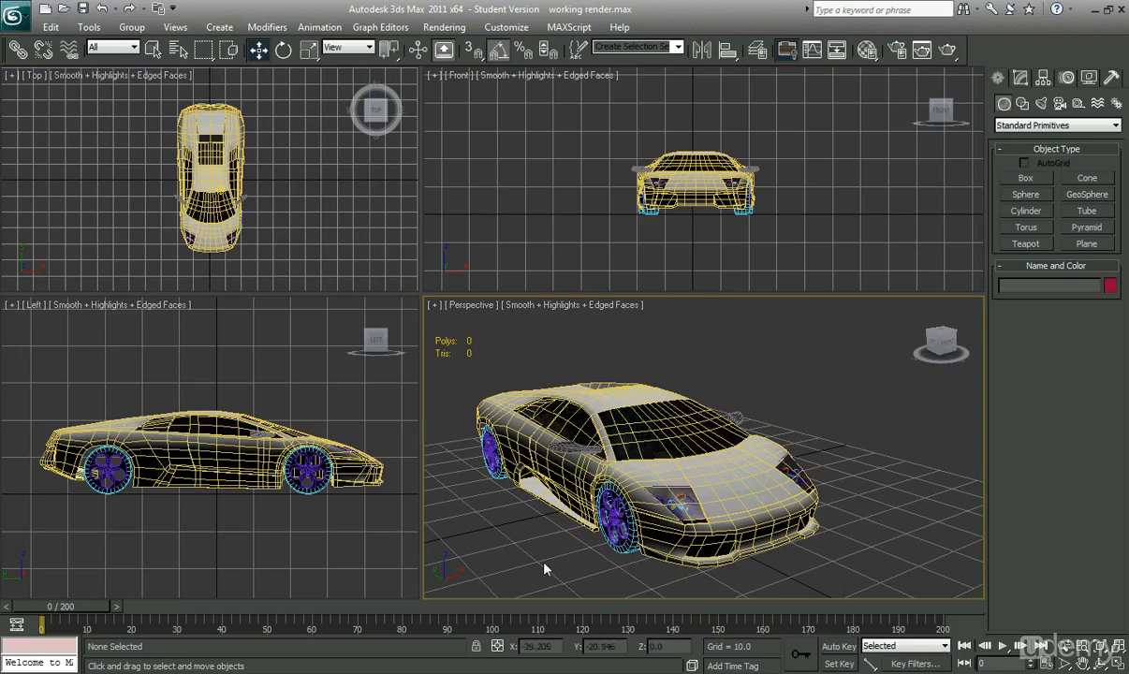
mouse_move(340, 317)
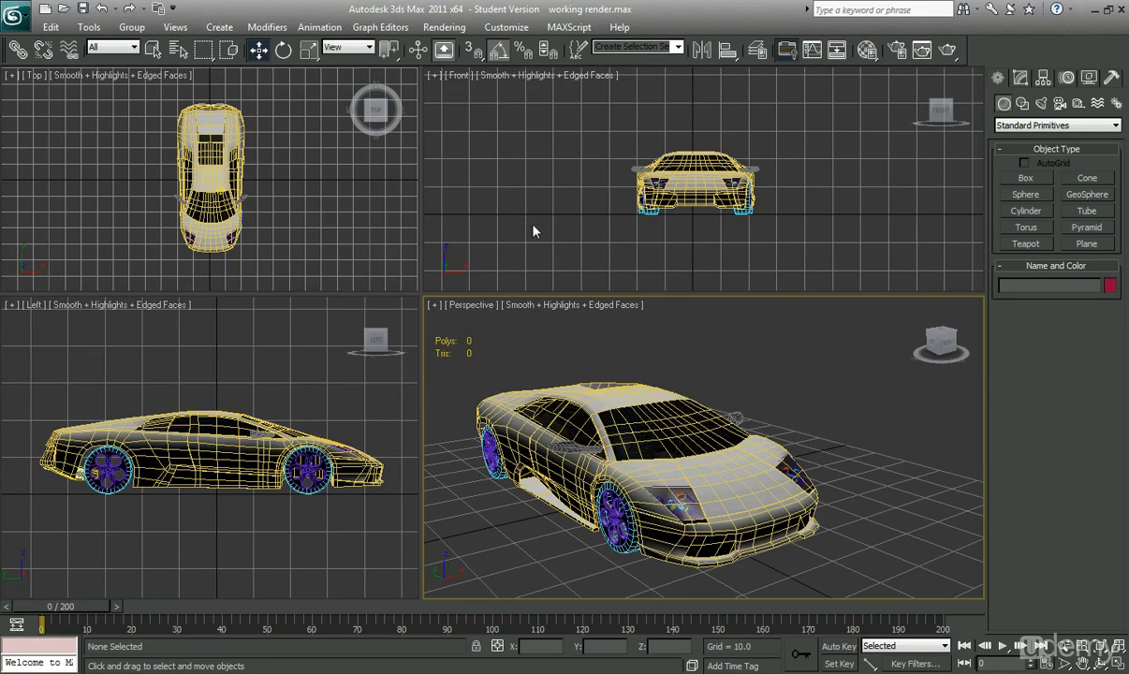
mouse_move(329, 204)
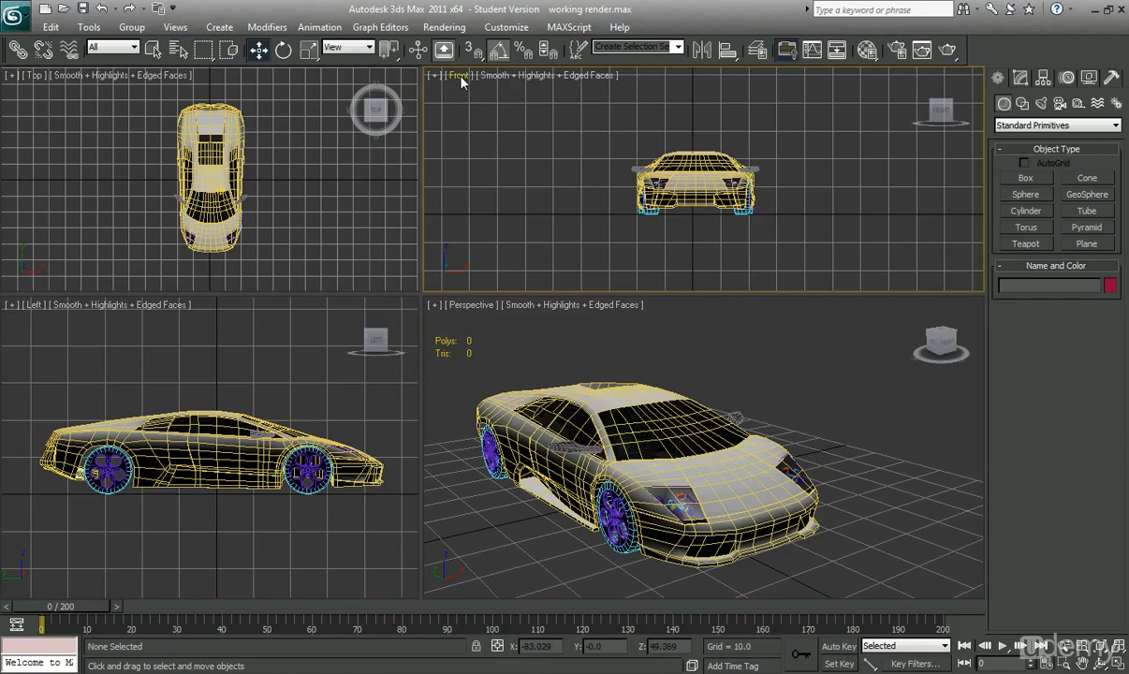
left_click(458, 74)
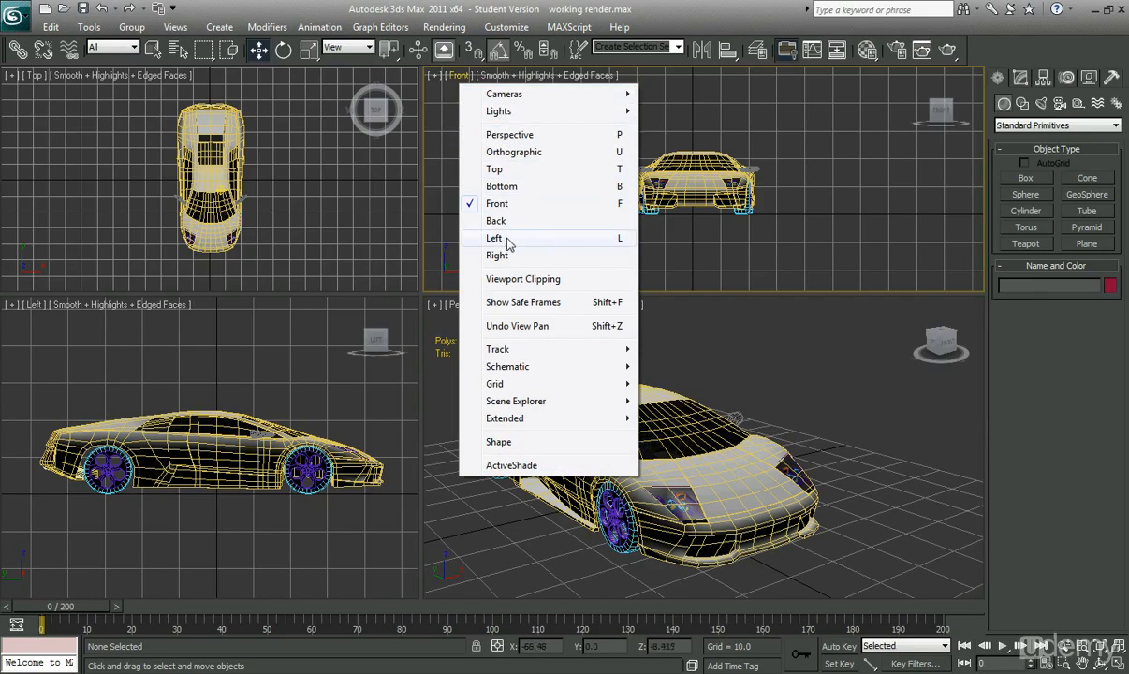
mouse_move(498, 255)
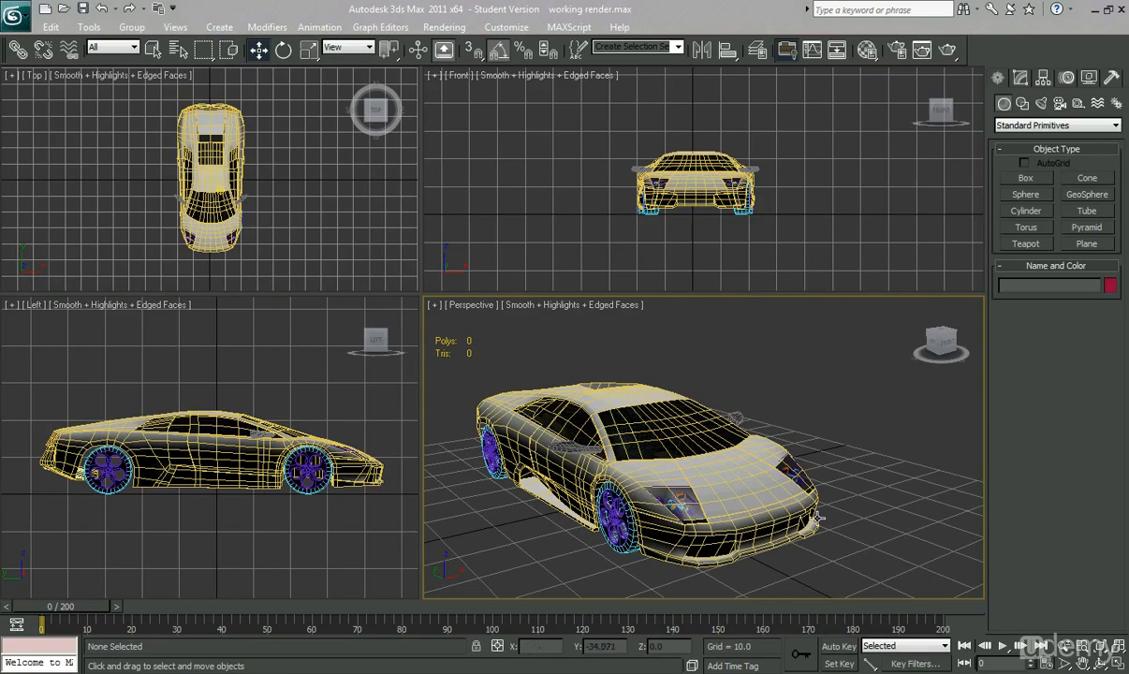
mouse_move(852, 519)
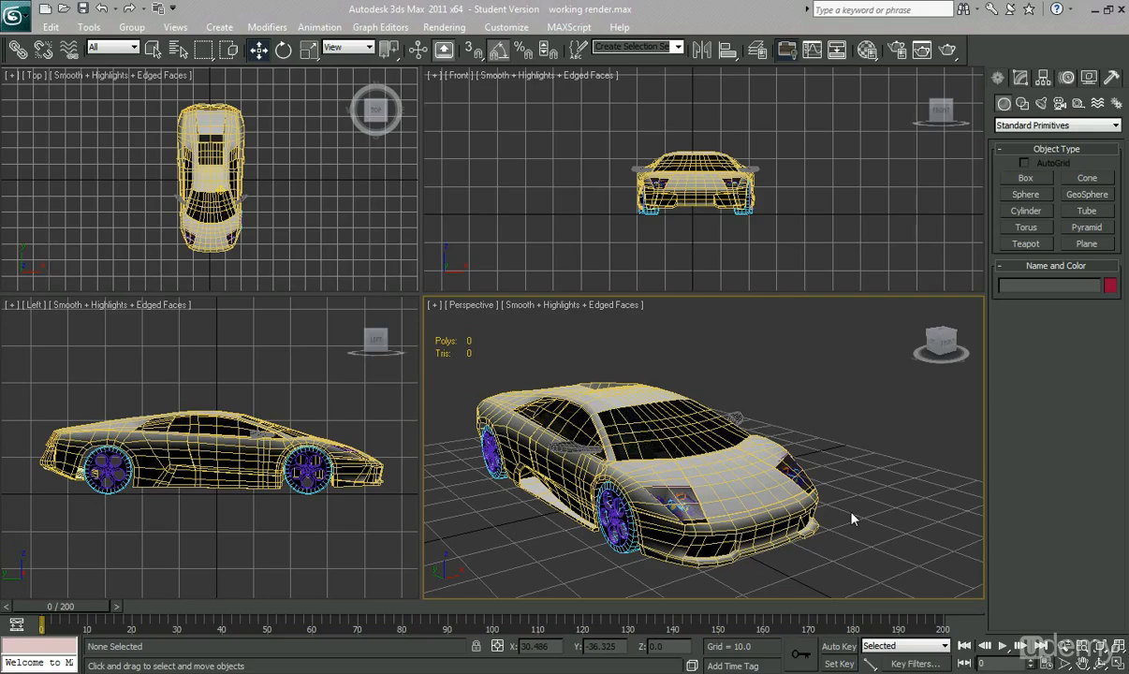
mouse_move(509, 372)
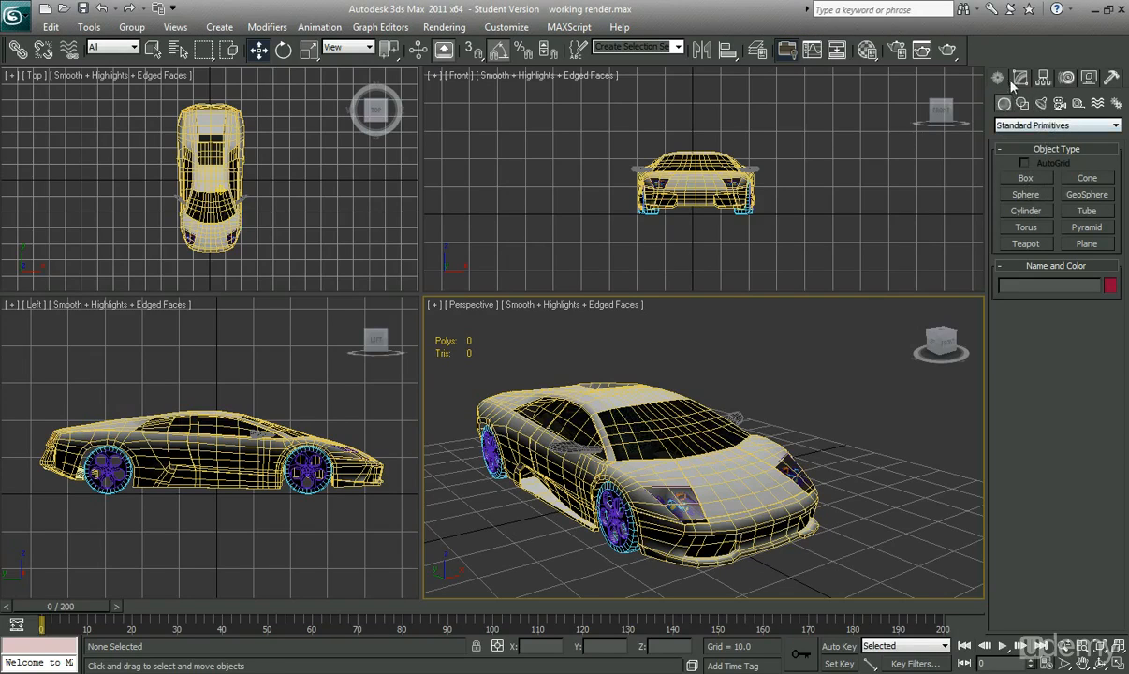
mouse_move(1020, 79)
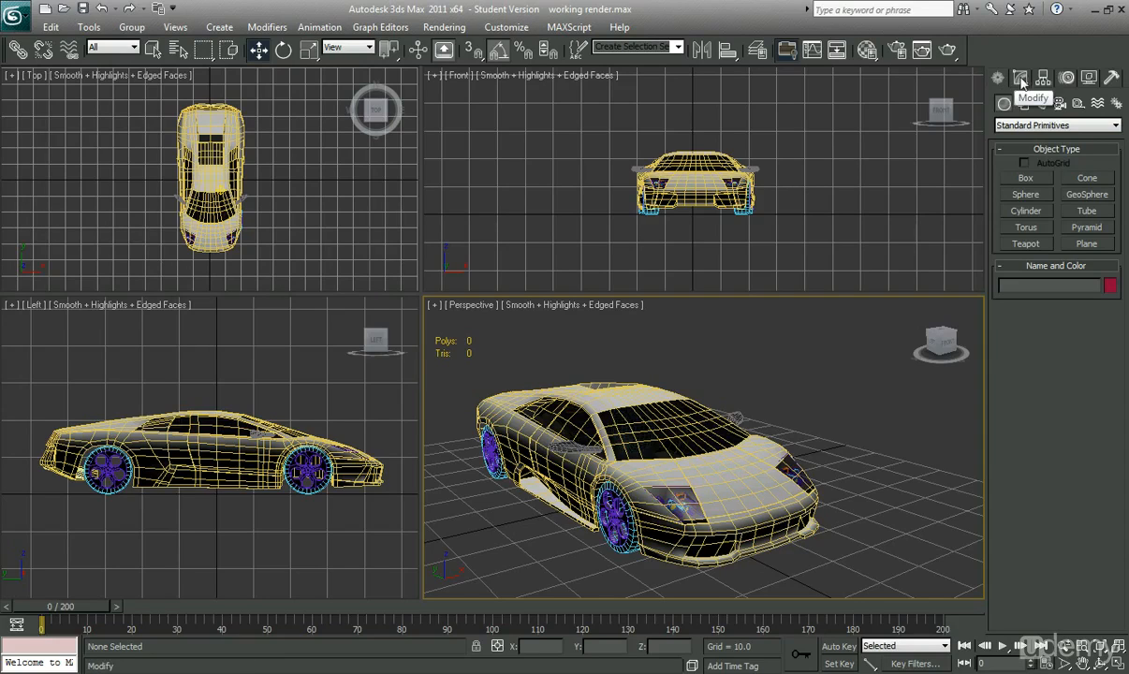
Cycle through Modify, Hierarchy, Motion and Utilities panels, finishing on the Hierarchy pivot settings
left_click(1020, 79)
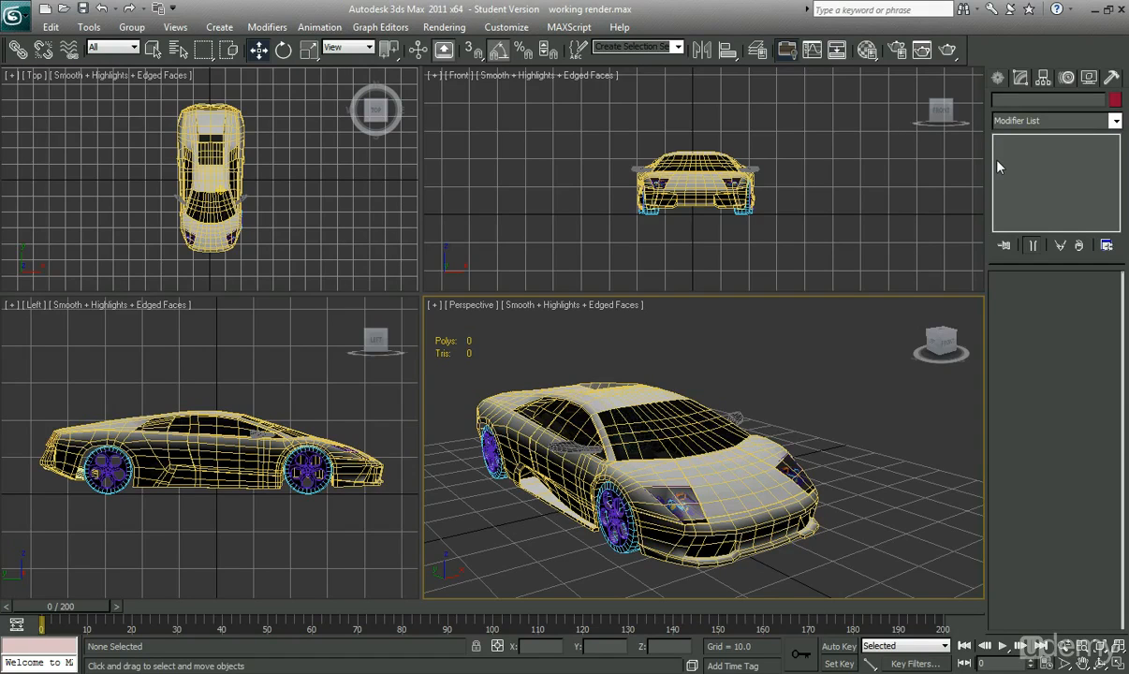
mouse_move(962, 90)
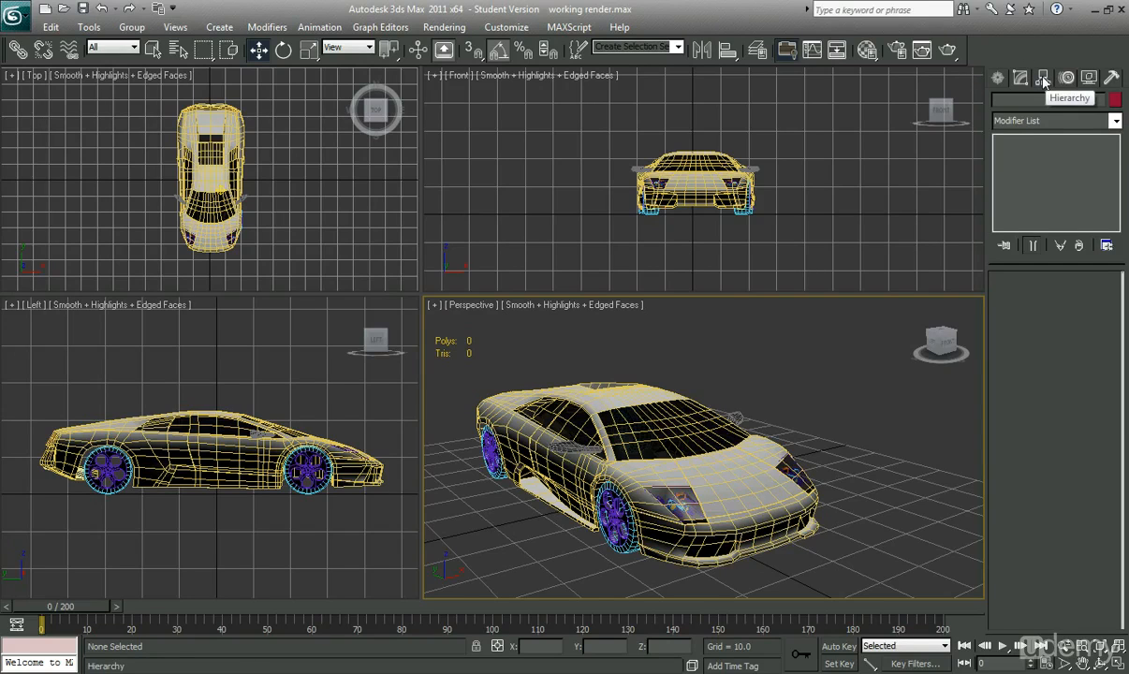
left_click(1042, 78)
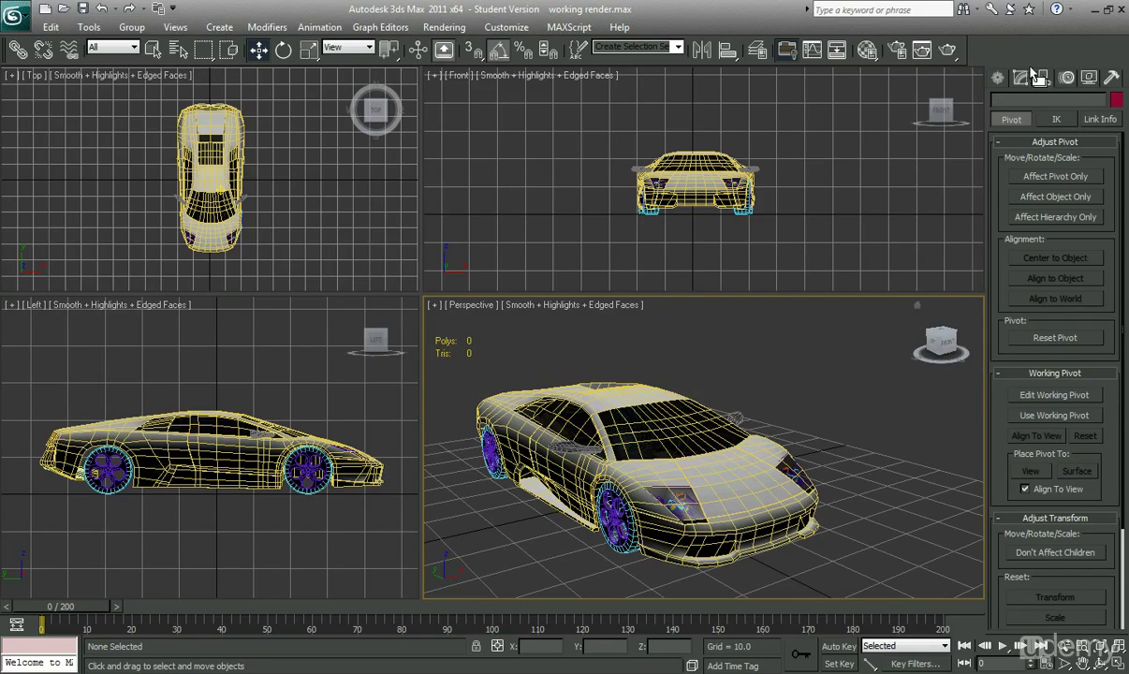
mouse_move(1067, 79)
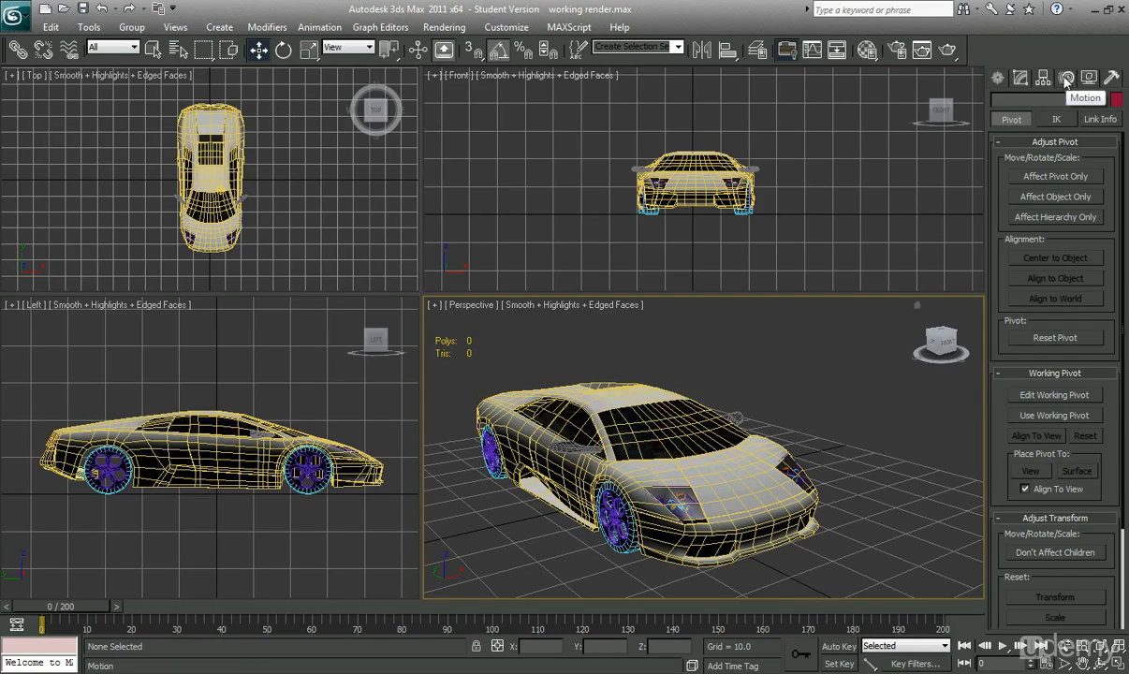
left_click(1089, 78)
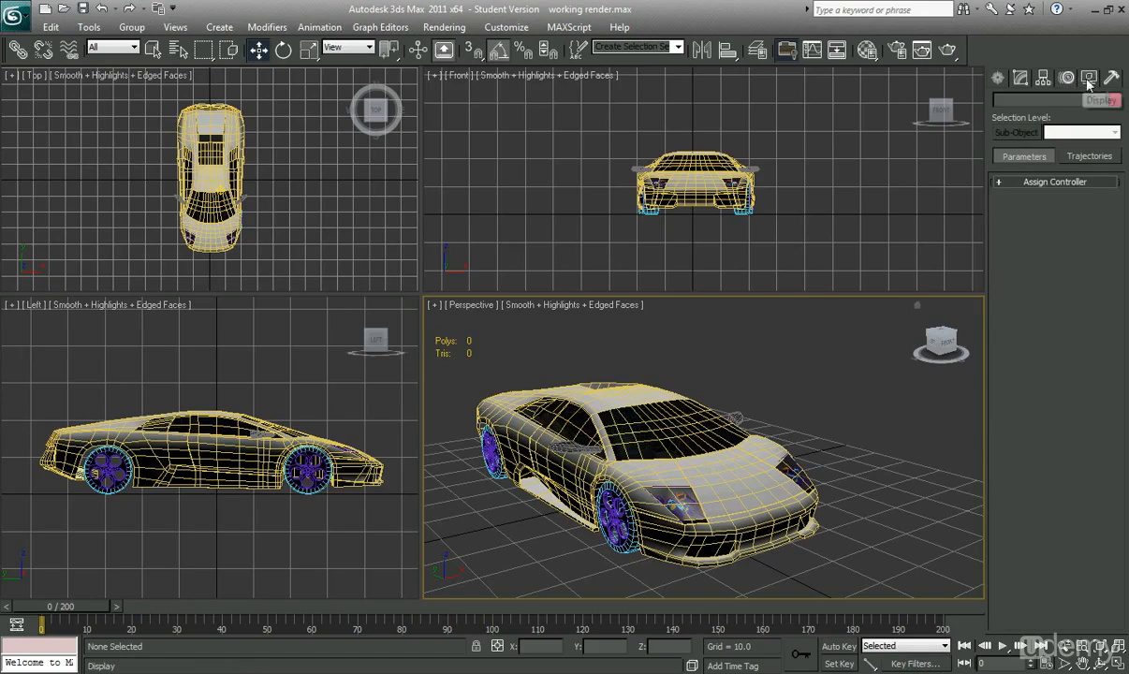
left_click(1089, 79)
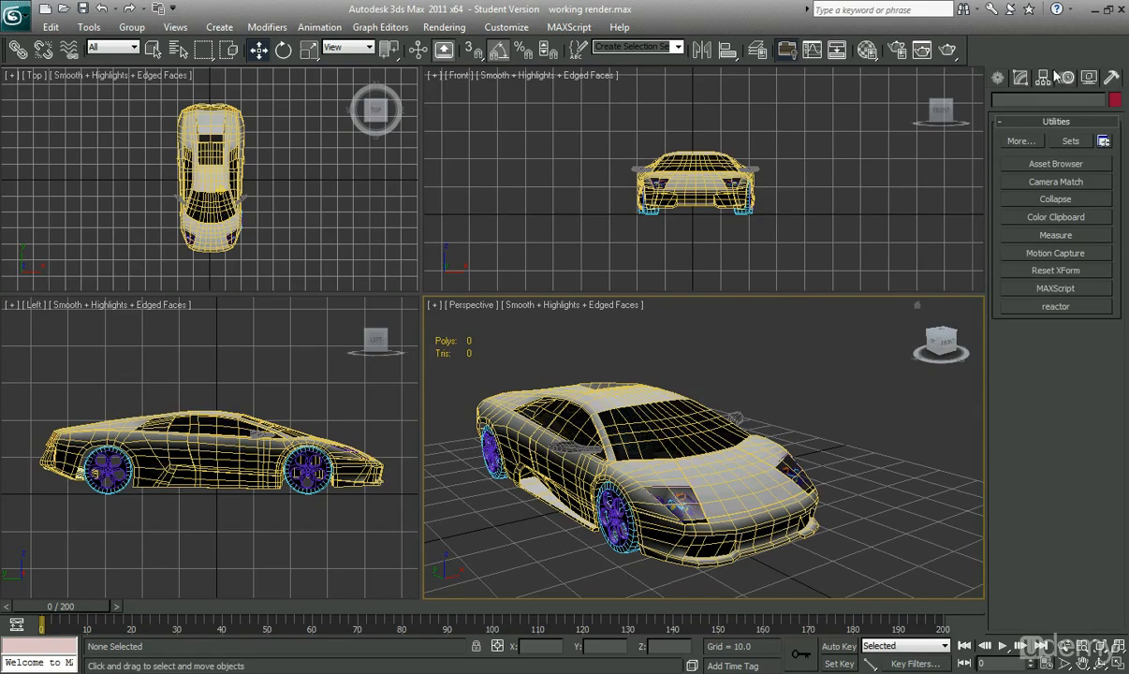
left_click(1018, 76)
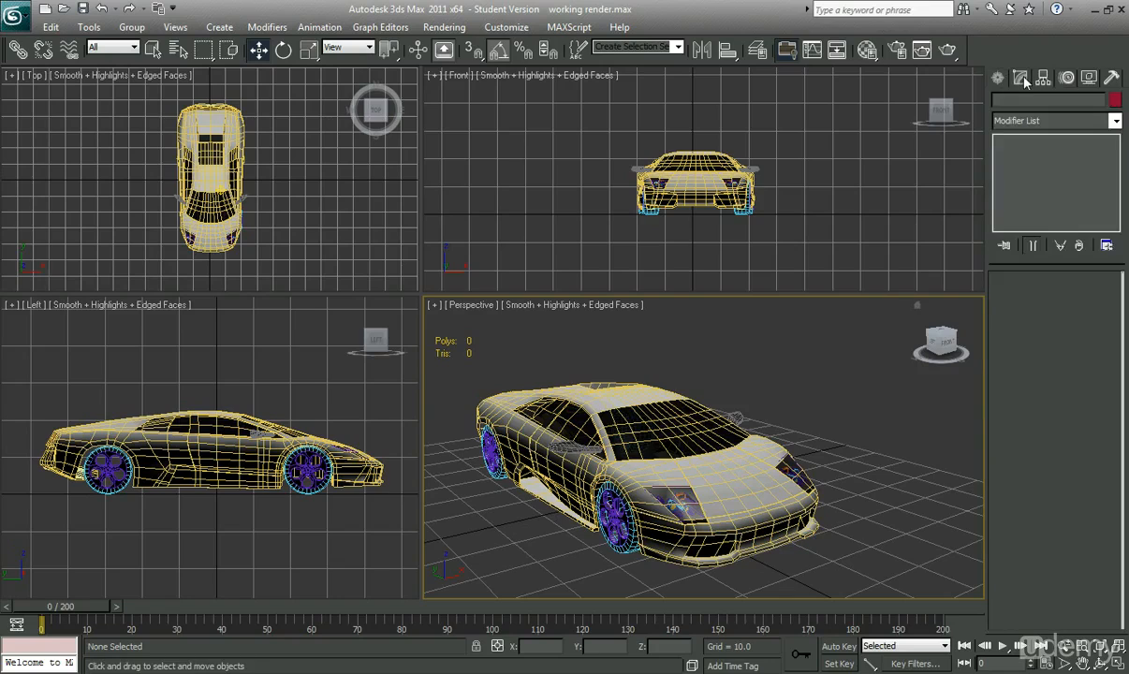
left_click(1018, 76)
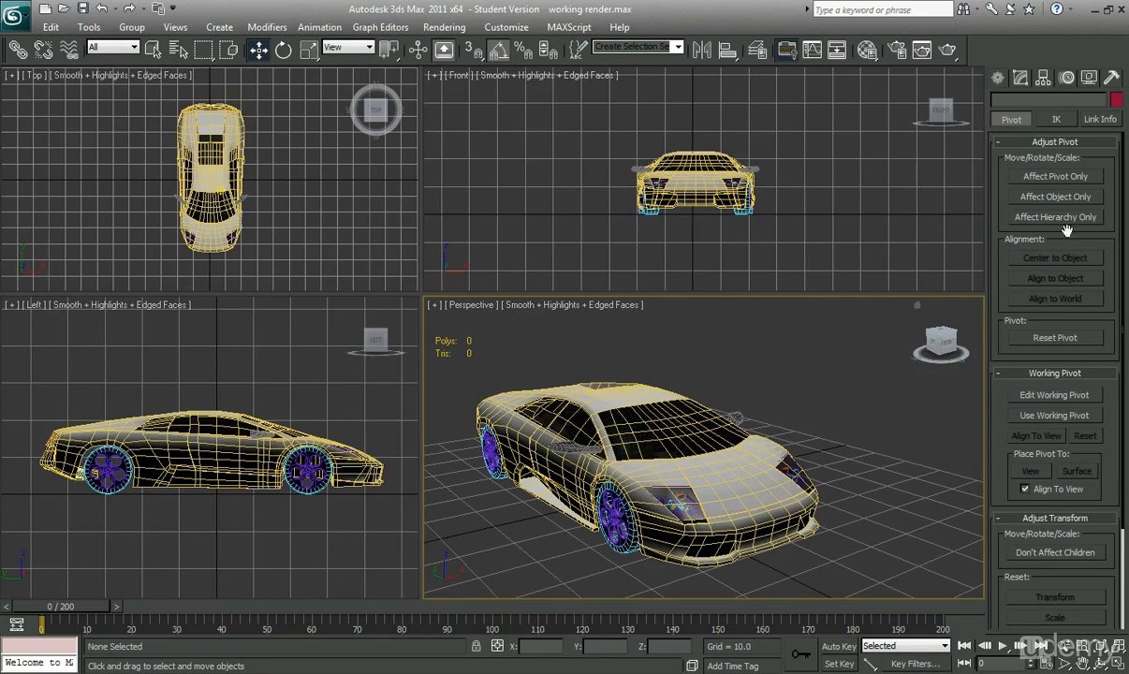
mouse_move(1074, 112)
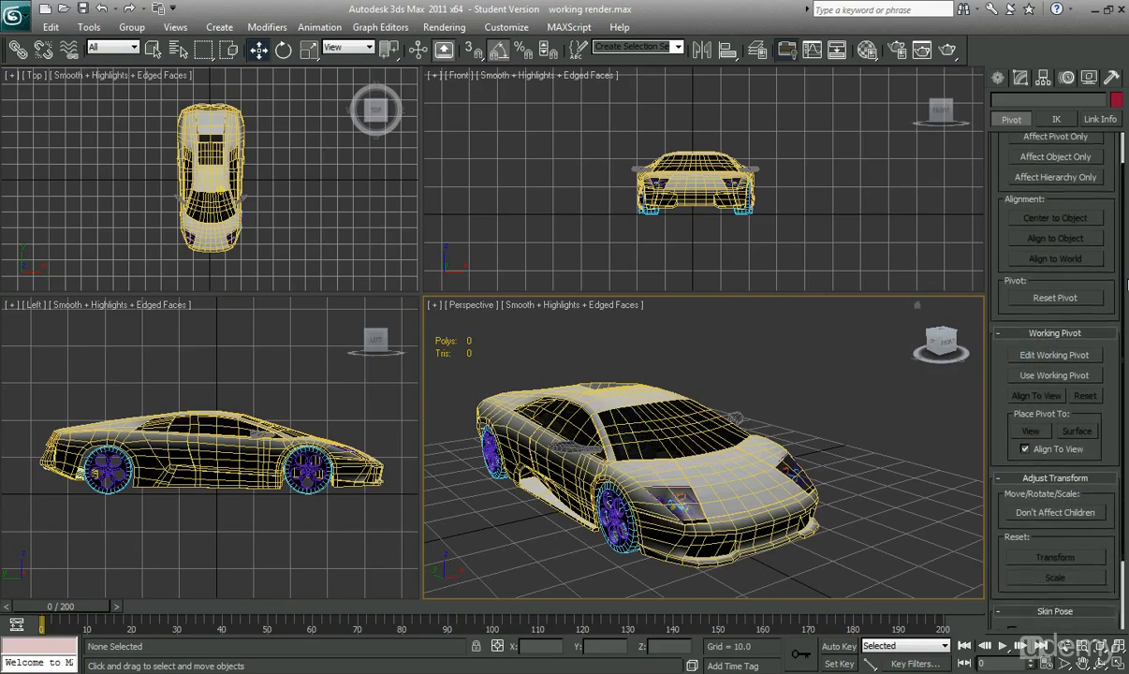
Scroll the Hierarchy panel to reveal working pivot, adjust transform and skin pose rollouts
scroll("down", 3)
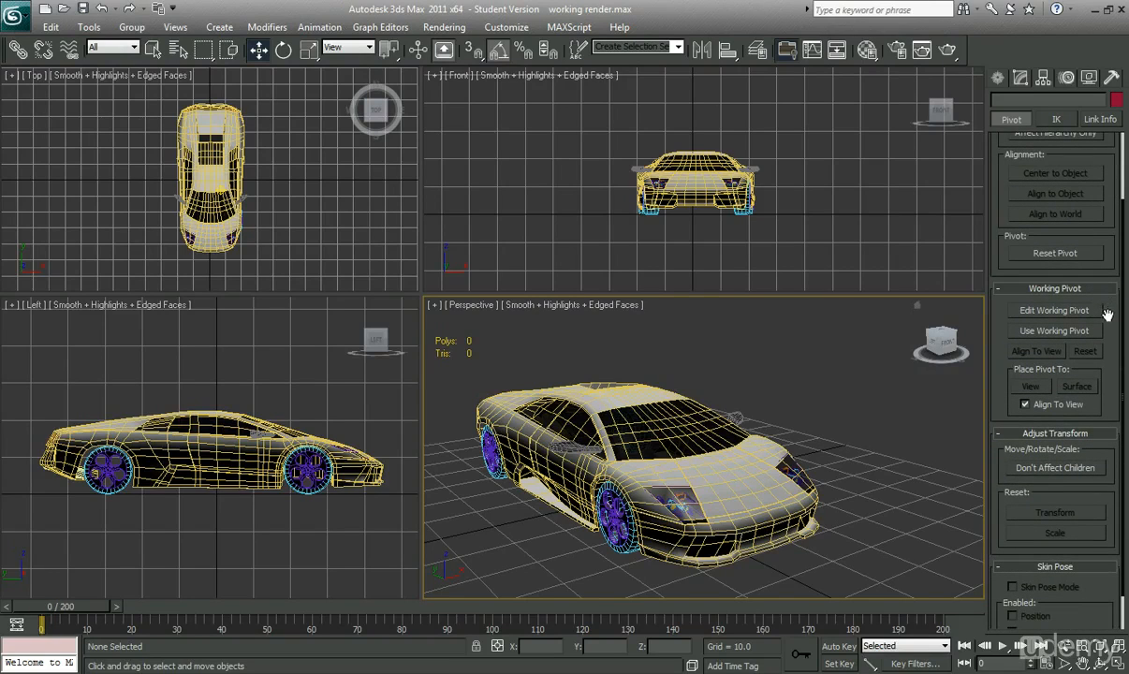
mouse_move(1009, 116)
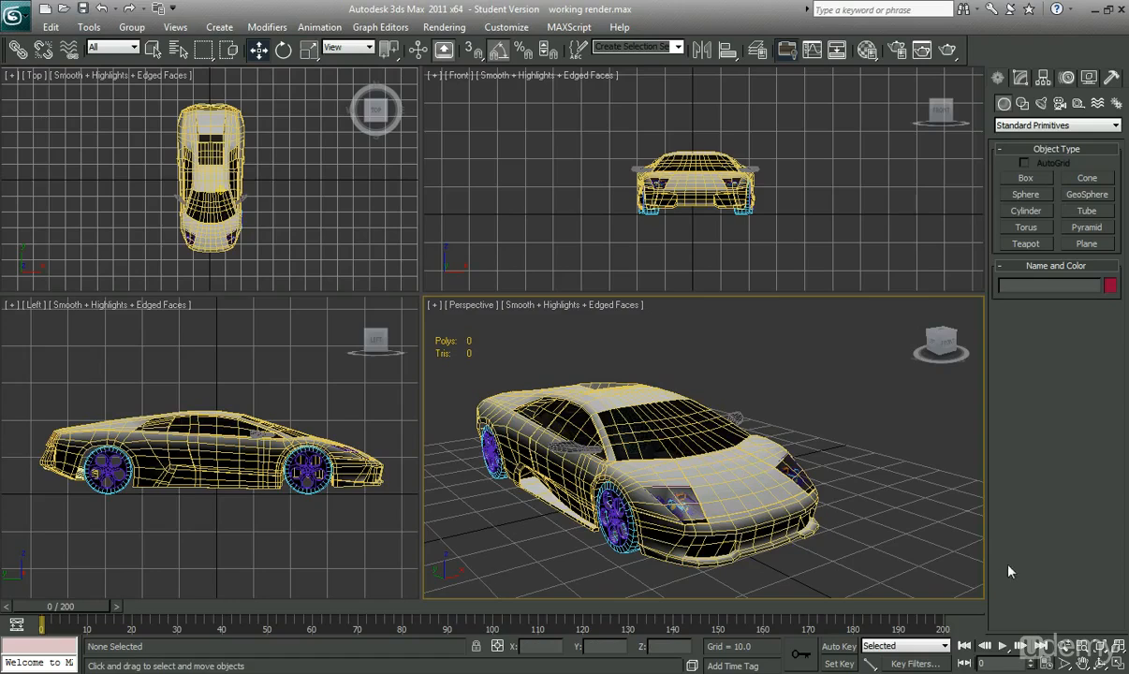
mouse_move(985, 646)
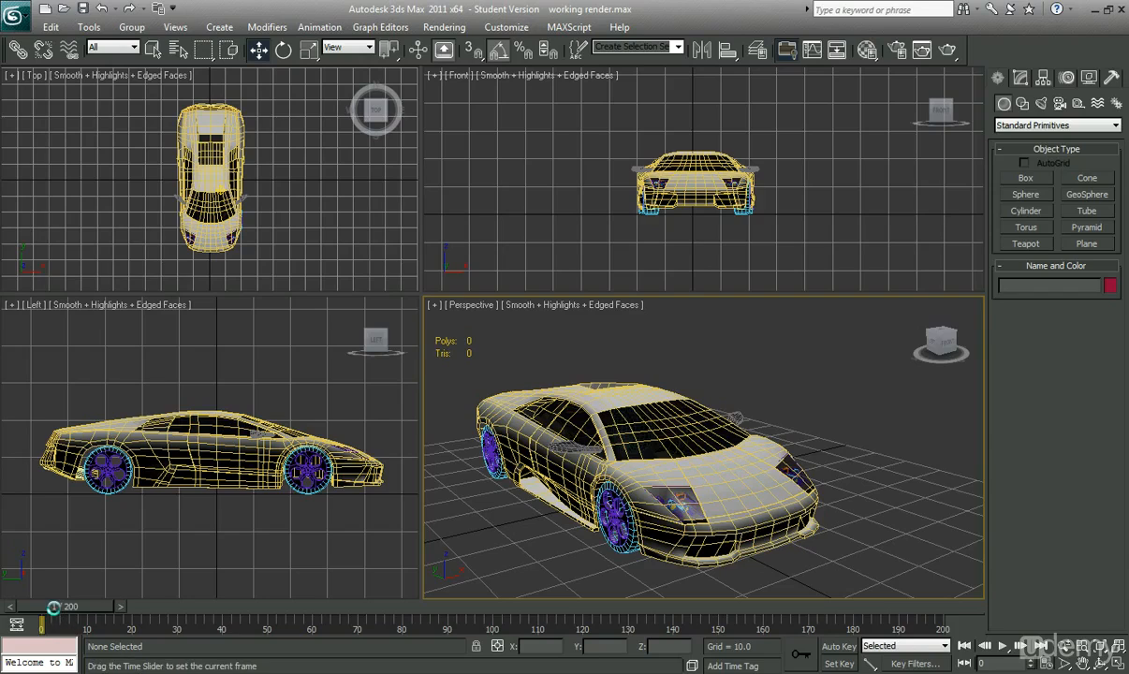
left_click_drag(53, 607, 67, 606)
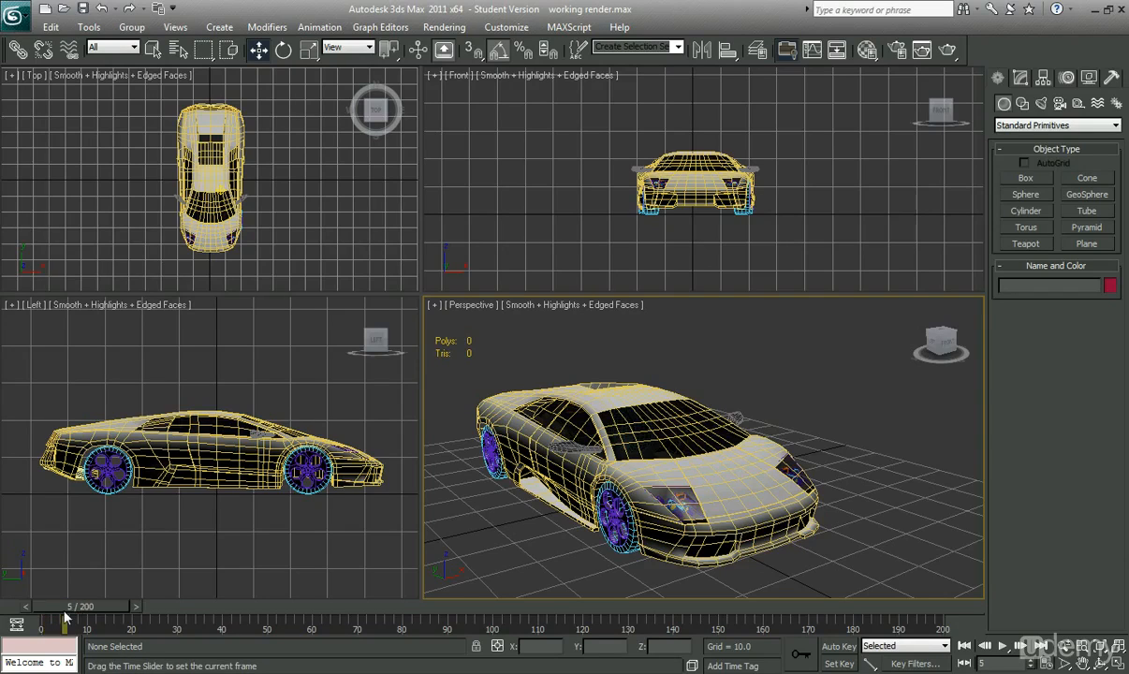
mouse_move(94, 627)
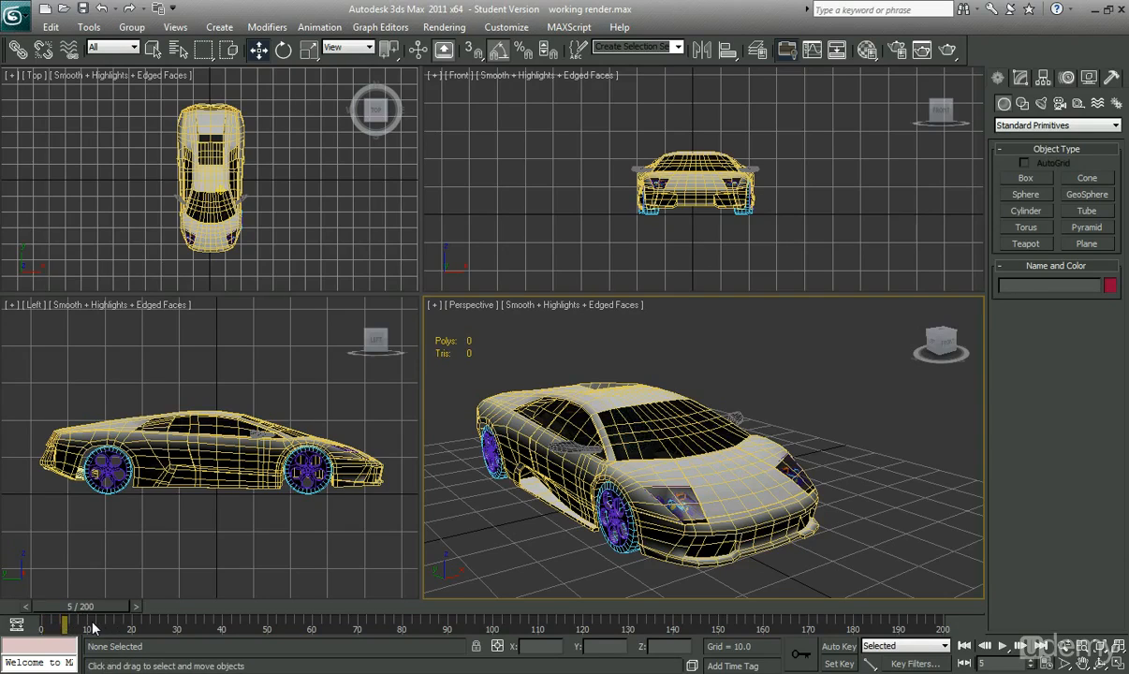
left_click_drag(91, 614, 71, 614)
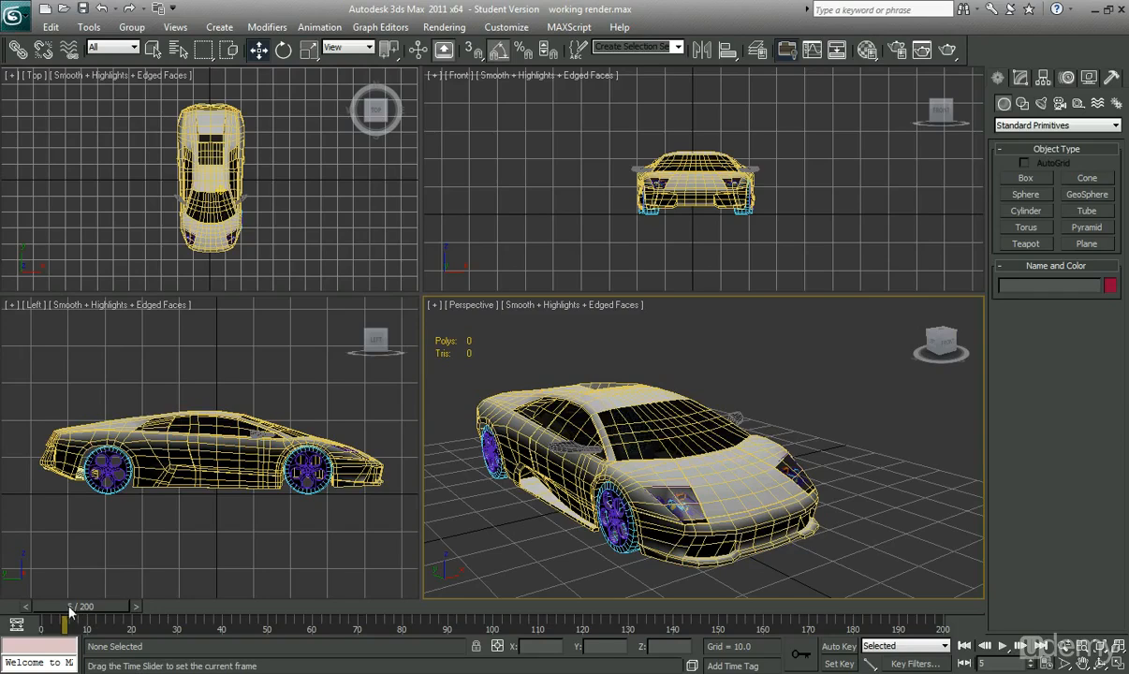
left_click_drag(71, 614, 215, 614)
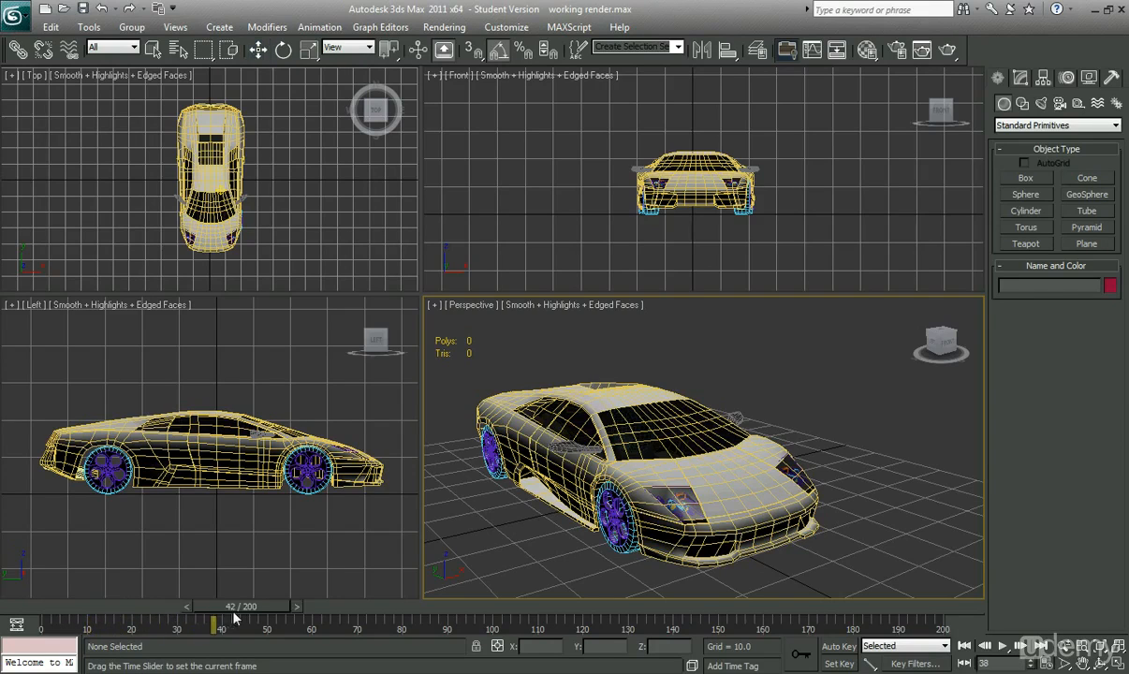
left_click_drag(213, 621, 502, 621)
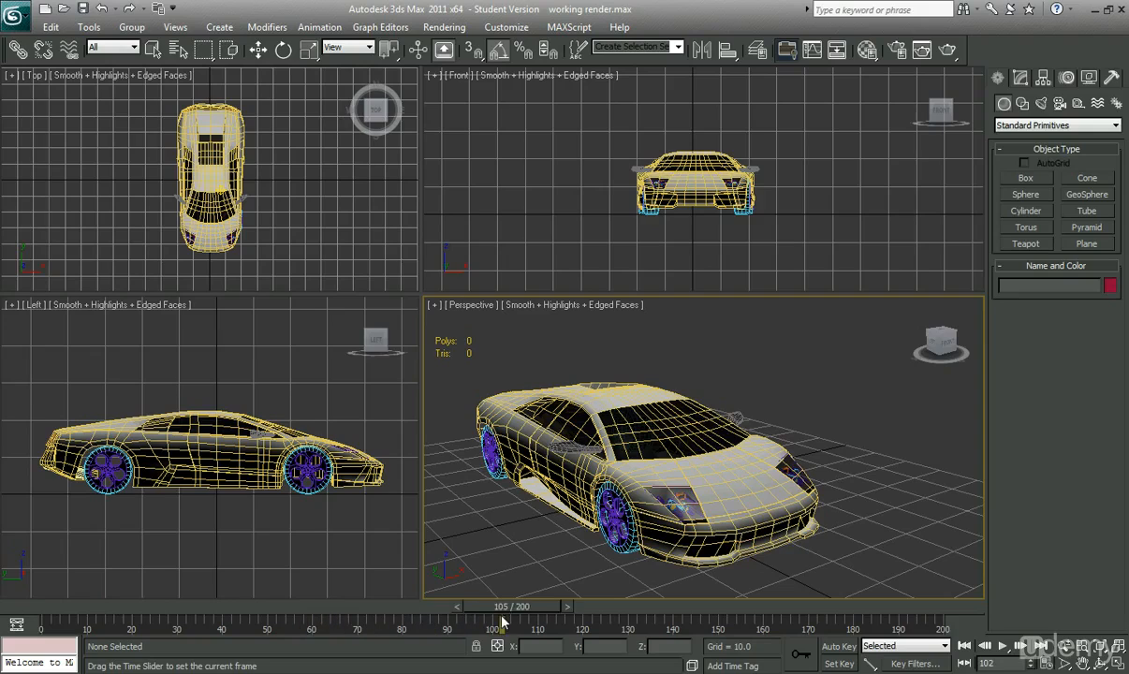
left_click_drag(509, 606, 359, 607)
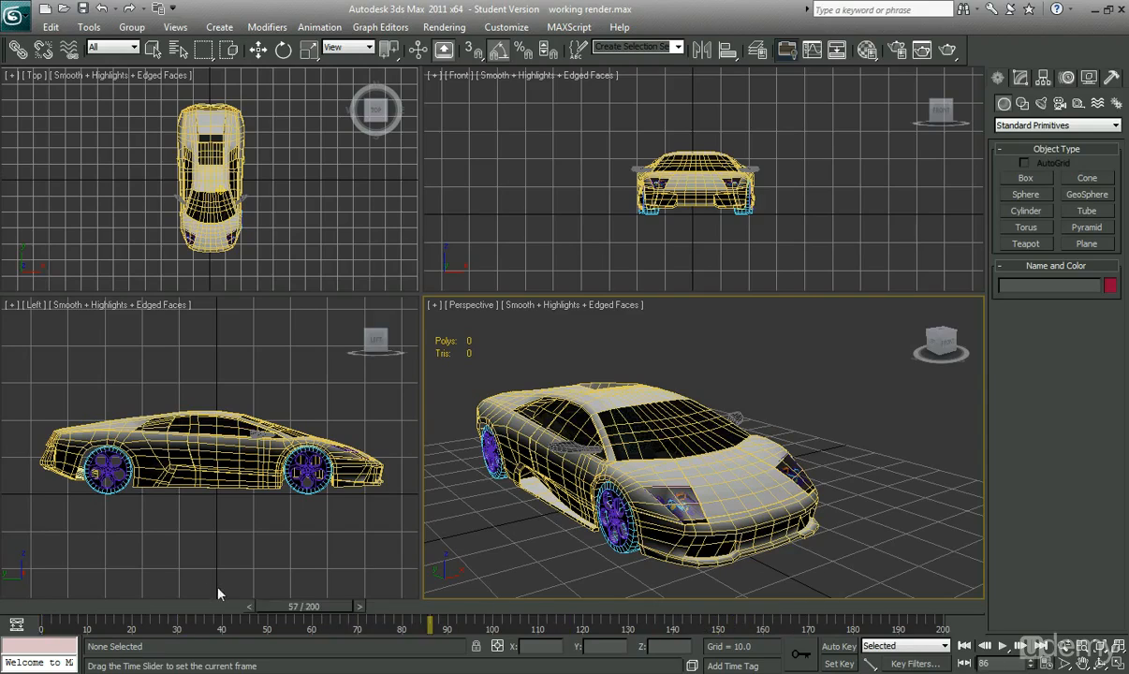
left_click(6, 607)
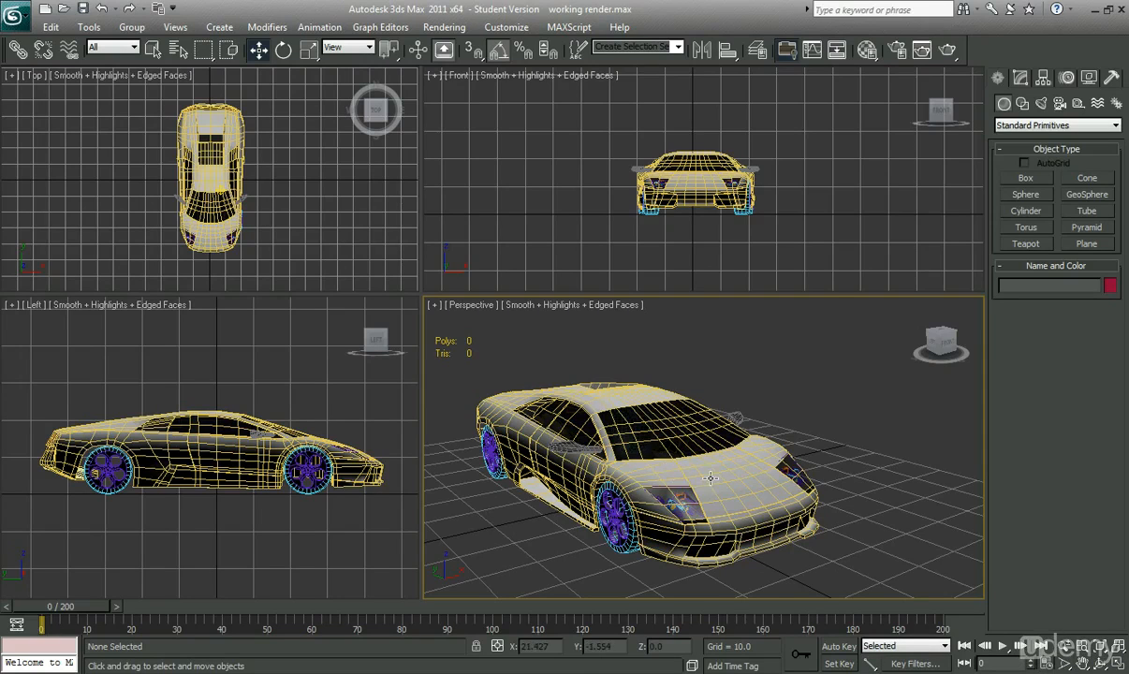
mouse_move(838, 506)
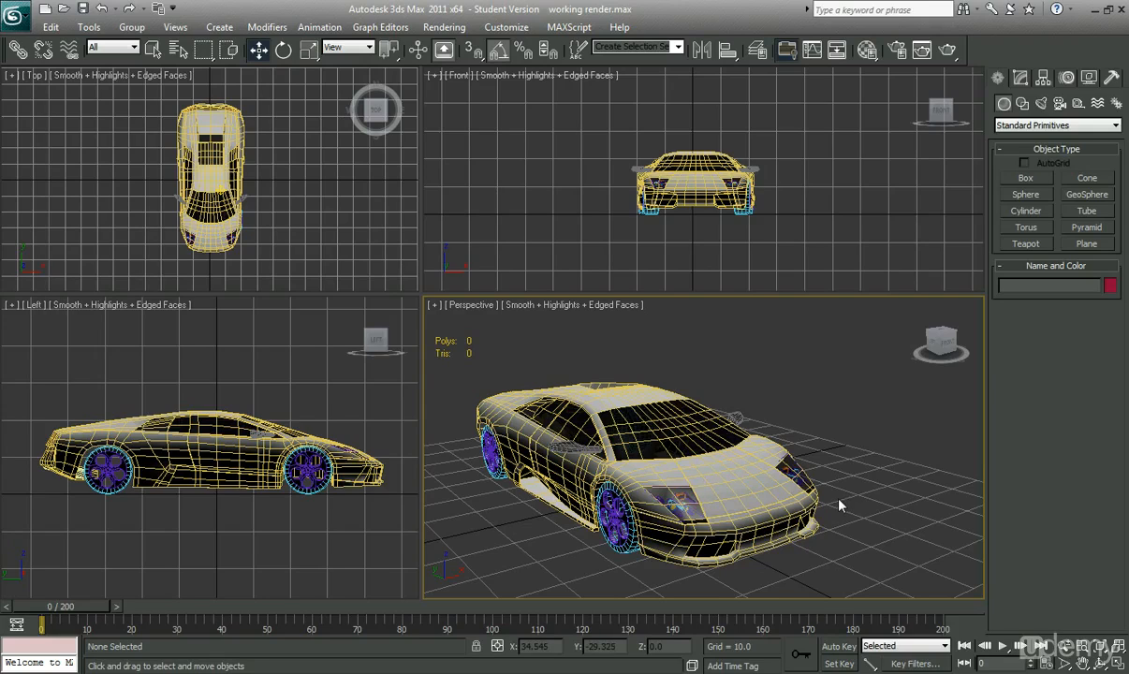